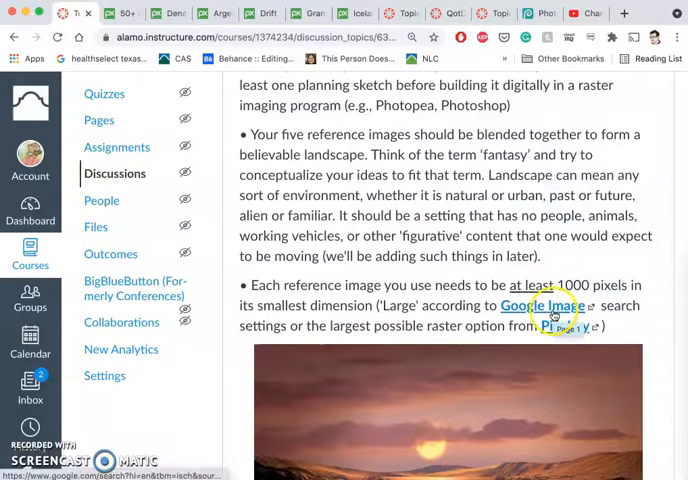
# - Open the assignment's Google Images link in a new browser tab
pyautogui.rightClick(552, 314)
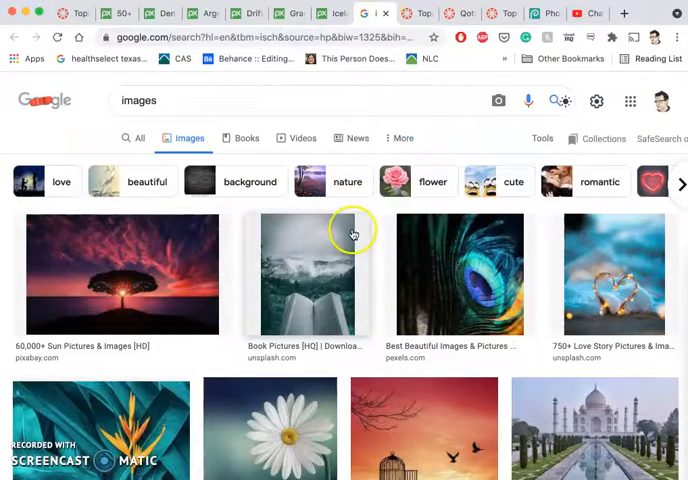
# - Filter the Google Images results to Large size via the Tools options
pyautogui.click(542, 138)
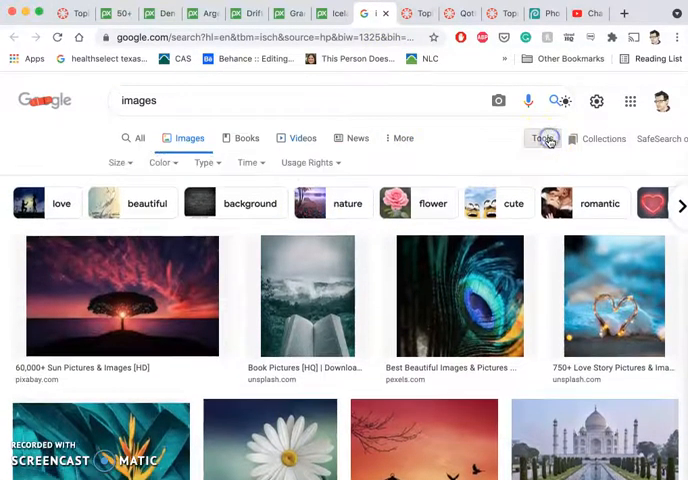
pyautogui.click(114, 162)
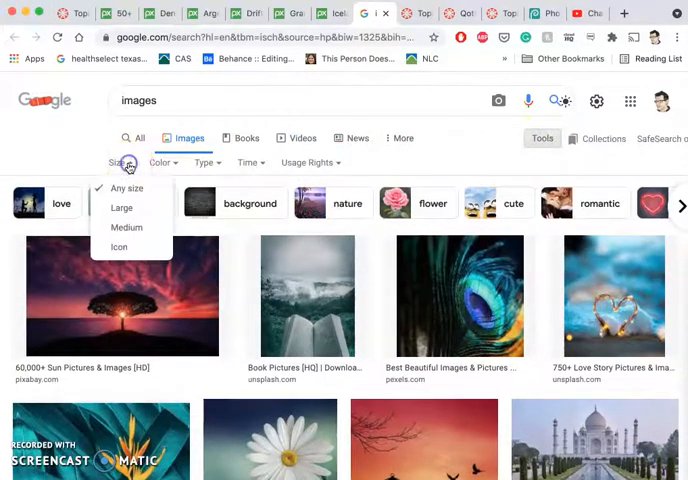
pyautogui.click(120, 208)
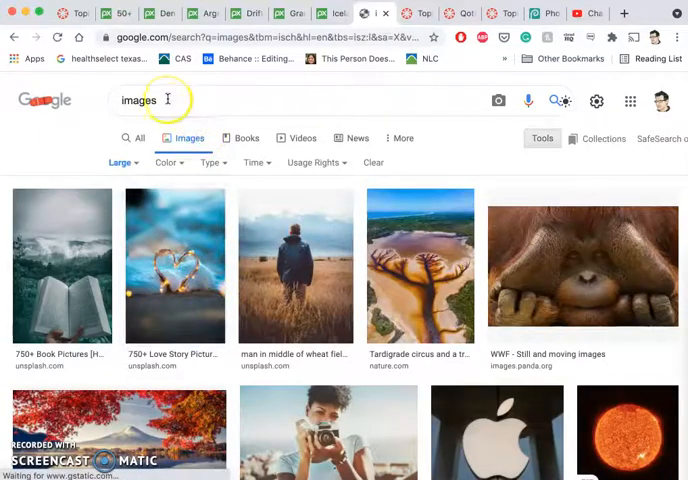
# - Search for 'icy cliffs' and browse down through the image results
pyautogui.write('icy cliffs')
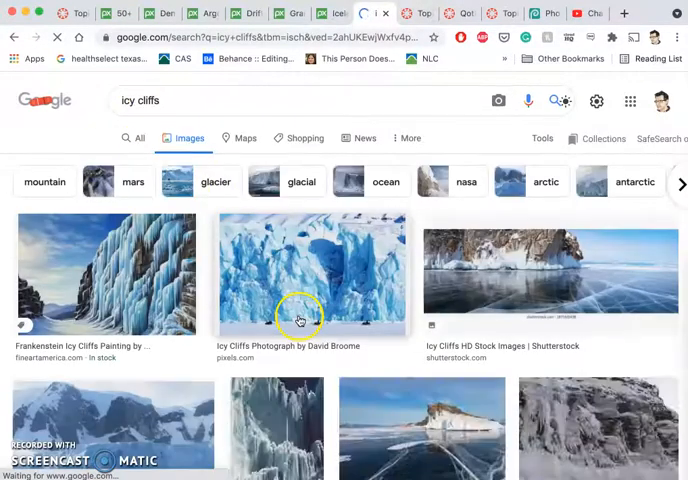
pyautogui.scroll(-3)
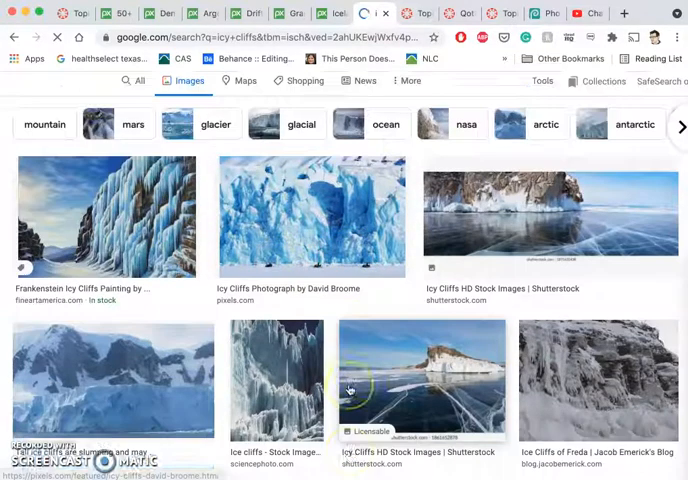
pyautogui.scroll(-3)
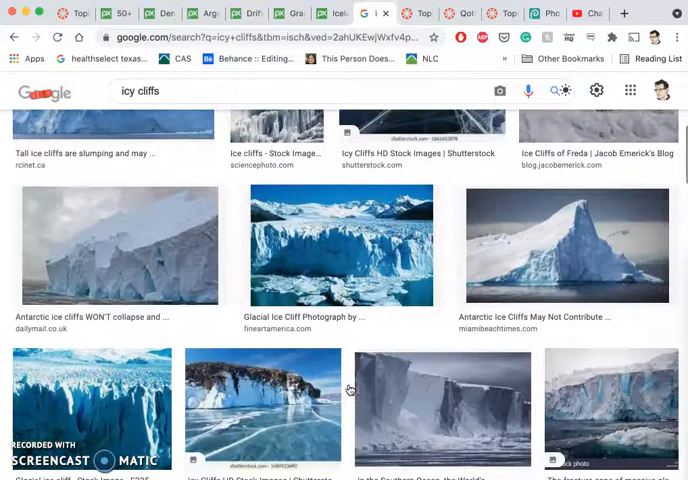
pyautogui.scroll(-3)
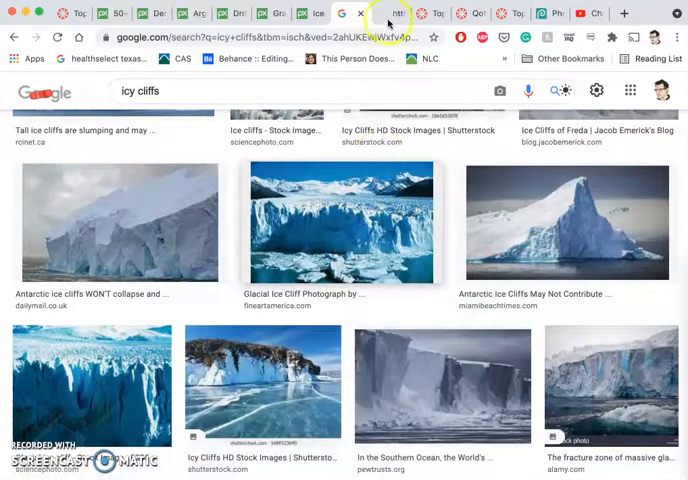
pyautogui.click(340, 220)
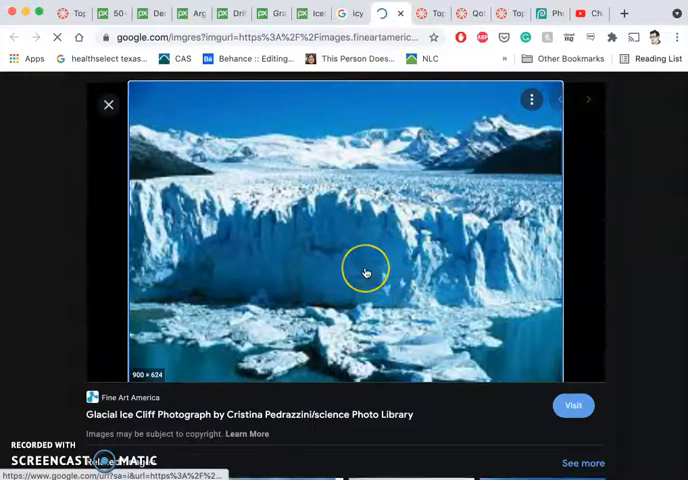
pyautogui.scroll(-3)
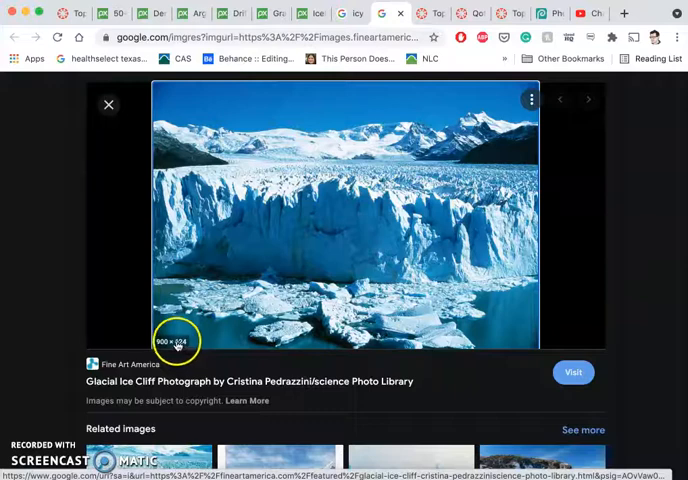
pyautogui.moveTo(196, 336)
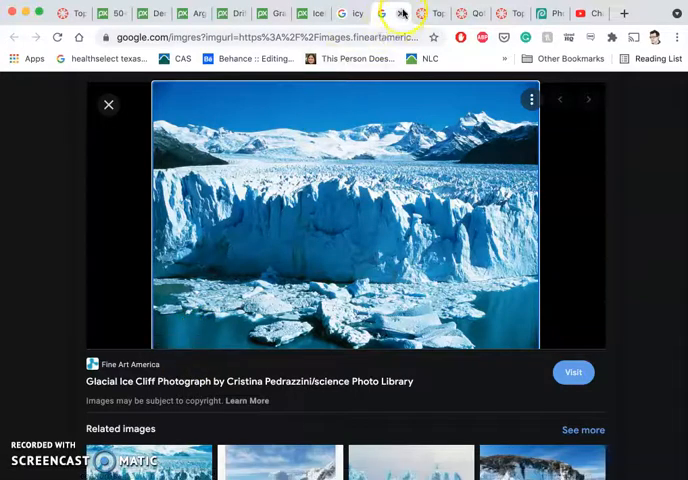
pyautogui.click(108, 104)
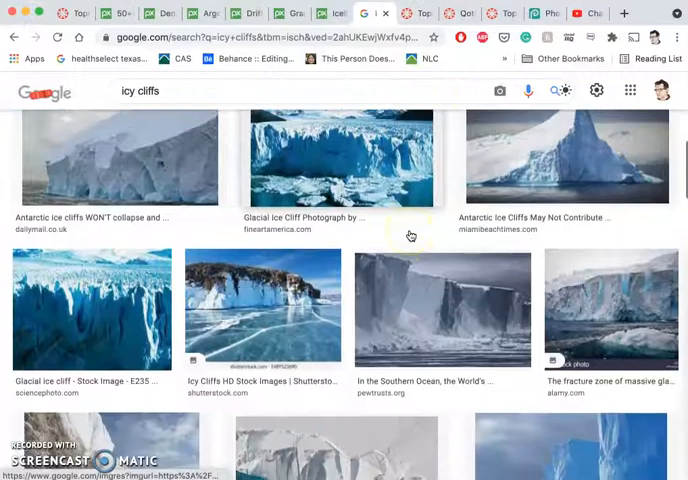
pyautogui.scroll(-3)
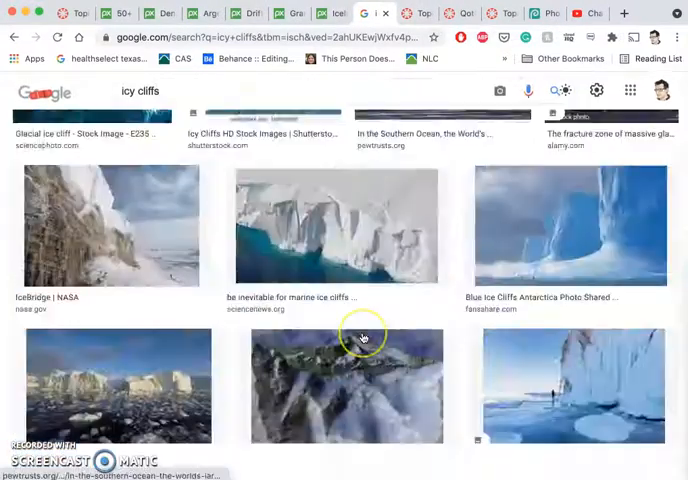
pyautogui.scroll(-3)
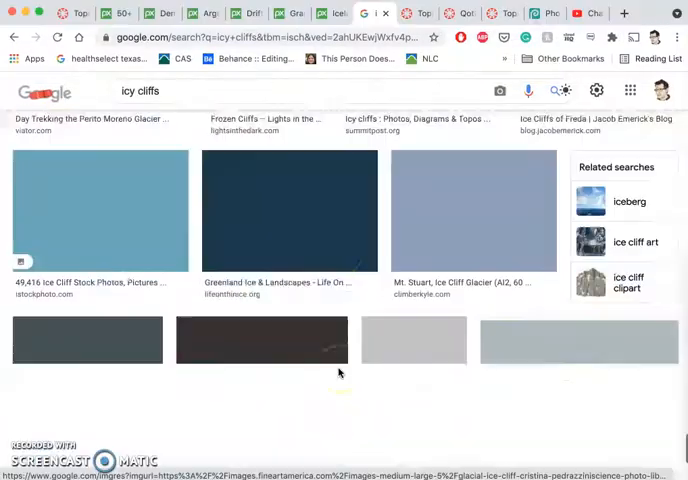
pyautogui.scroll(-3)
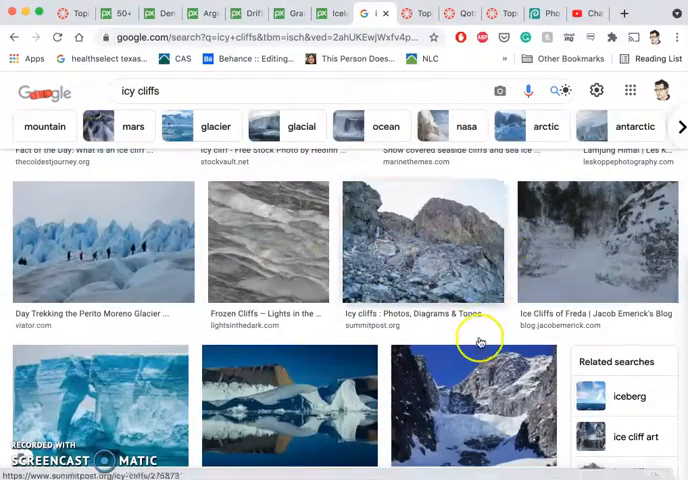
pyautogui.scroll(-3)
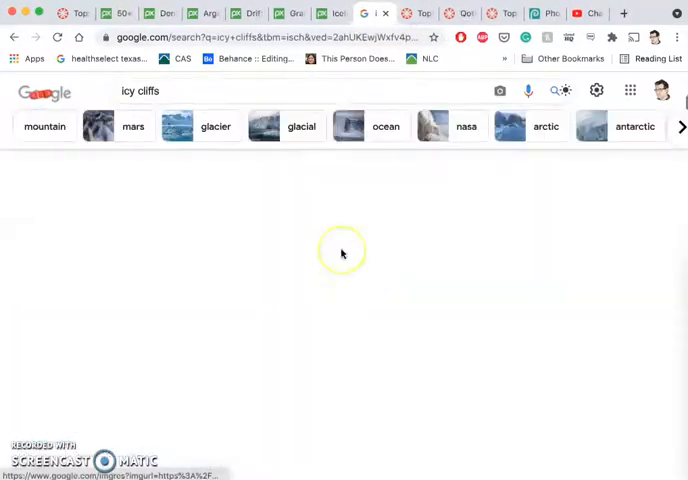
# - Return to the Canvas discussion tab with the assignment instructions
pyautogui.click(378, 12)
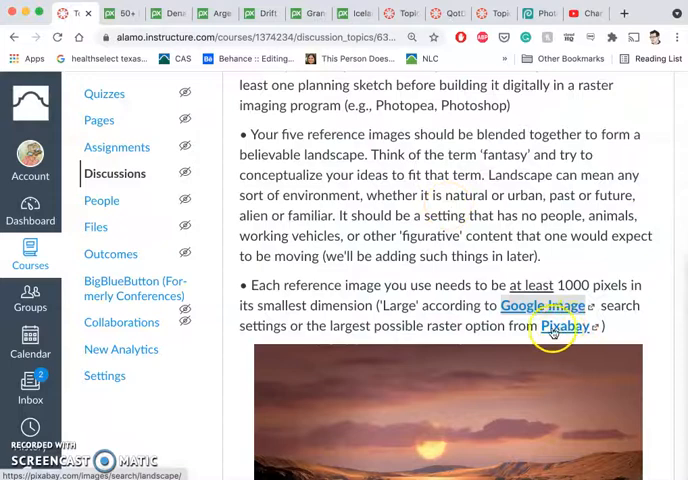
pyautogui.moveTo(564, 336)
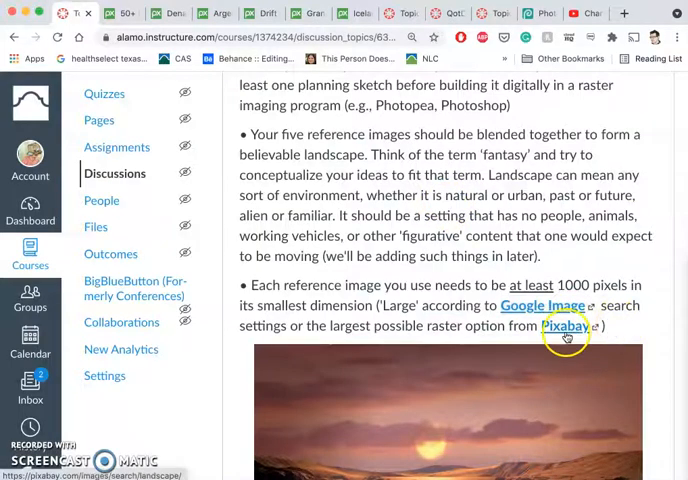
# - Follow the Pixabay link and browse the frozen cliff results down to the Denali photo
pyautogui.click(568, 326)
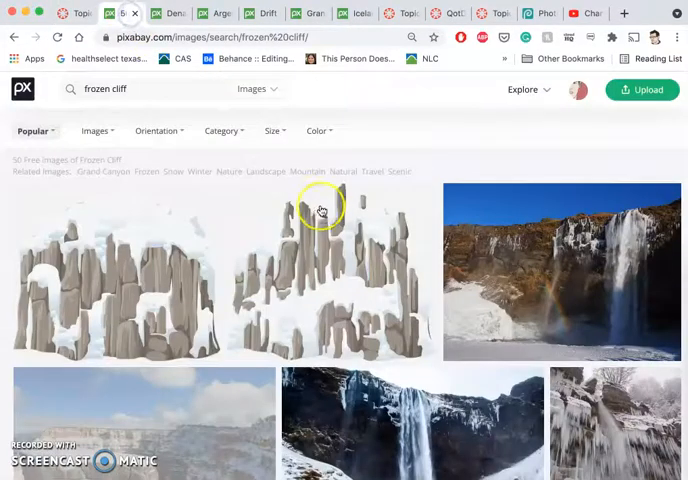
pyautogui.scroll(-3)
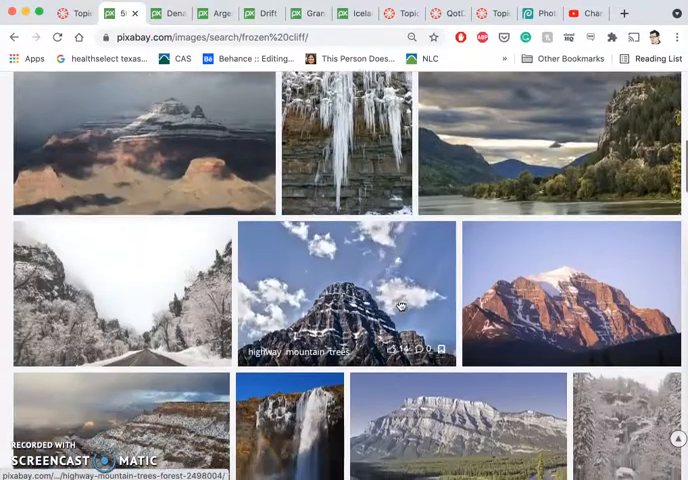
pyautogui.scroll(-3)
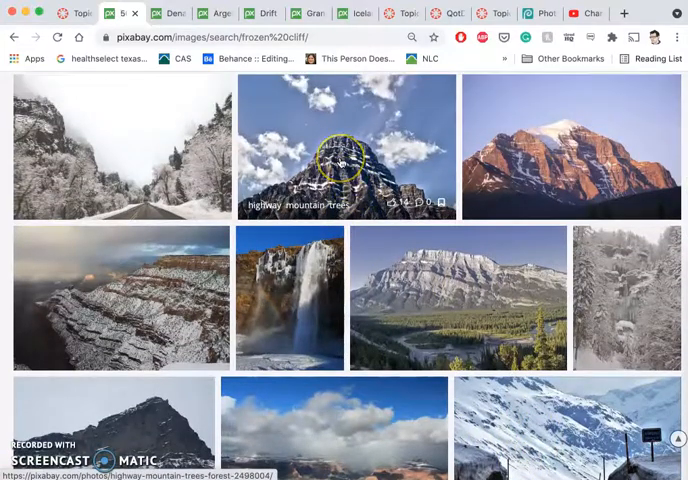
pyautogui.scroll(-3)
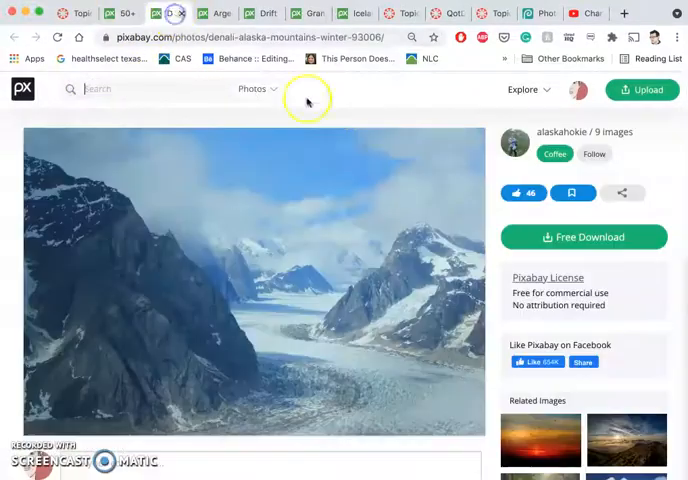
# - Download the Denali mountains and Argentina glacier photos and copy the photo credit
pyautogui.click(584, 236)
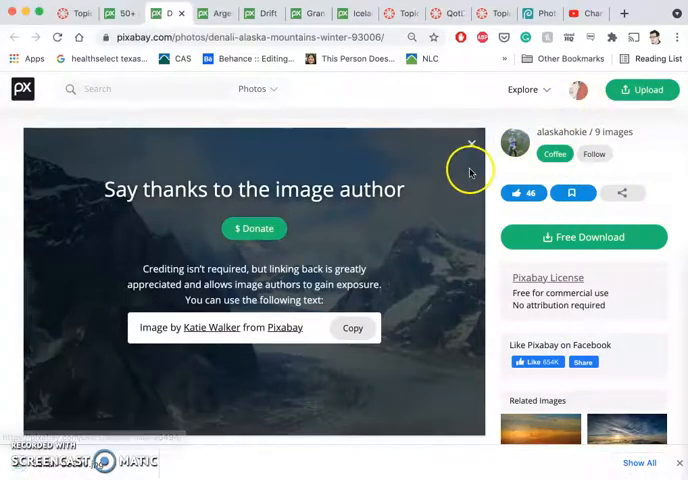
pyautogui.click(182, 12)
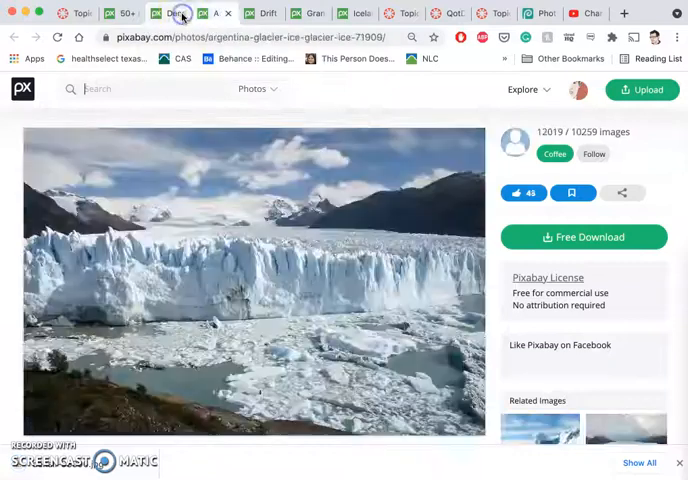
pyautogui.click(584, 236)
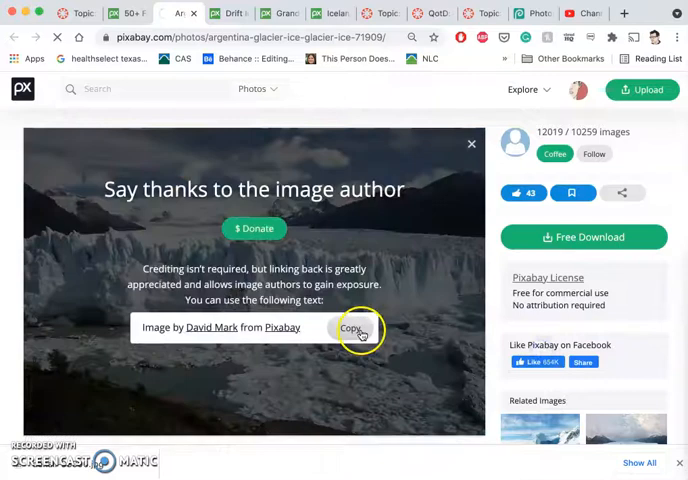
pyautogui.click(352, 328)
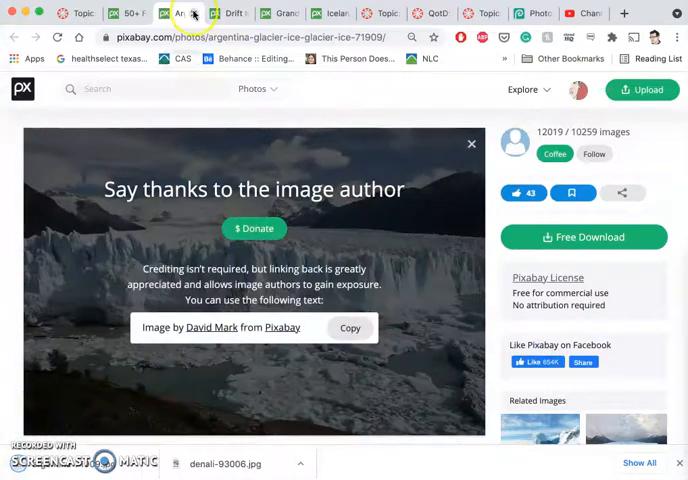
pyautogui.moveTo(348, 240)
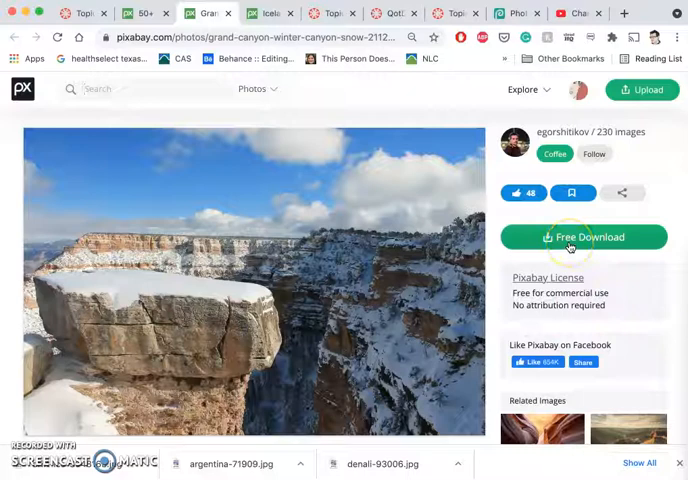
# - Download the Grand Canyon snow and Iceland ice-waterfall photos at a chosen size
pyautogui.click(584, 236)
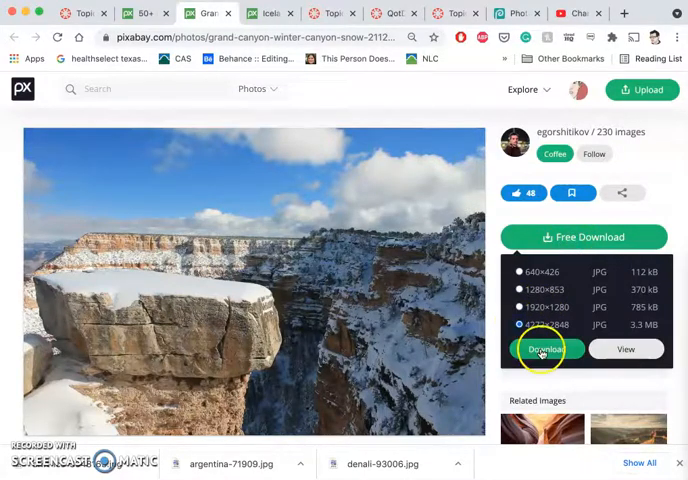
pyautogui.click(546, 348)
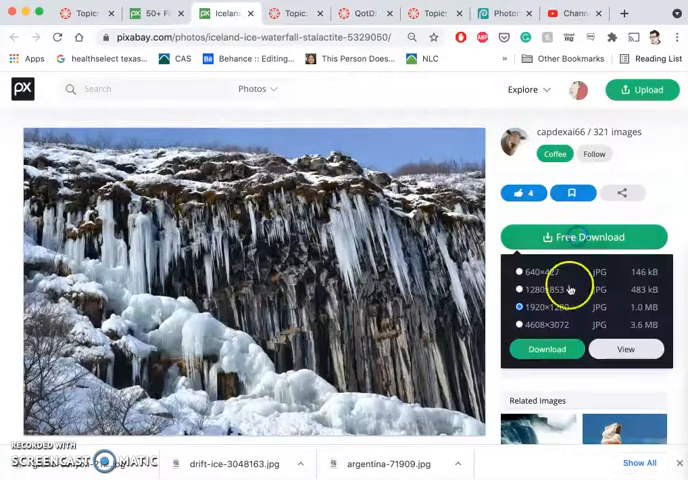
pyautogui.click(522, 324)
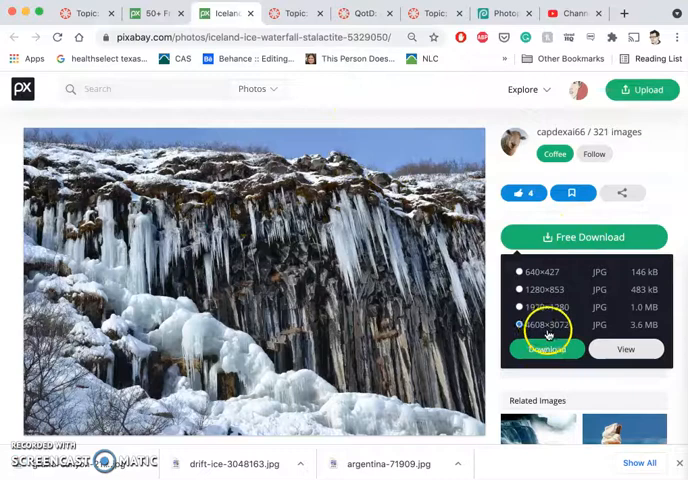
pyautogui.click(544, 348)
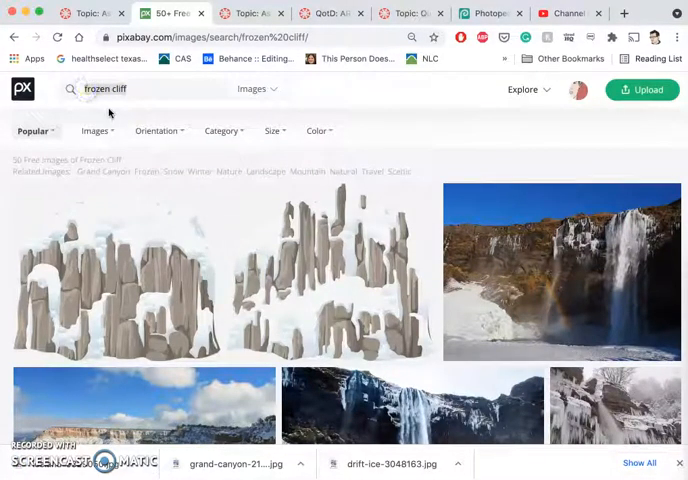
# - Search Pixabay for 'alien atmosphere' and open the planet-moon image in a new tab
pyautogui.write('alien atmosphere')
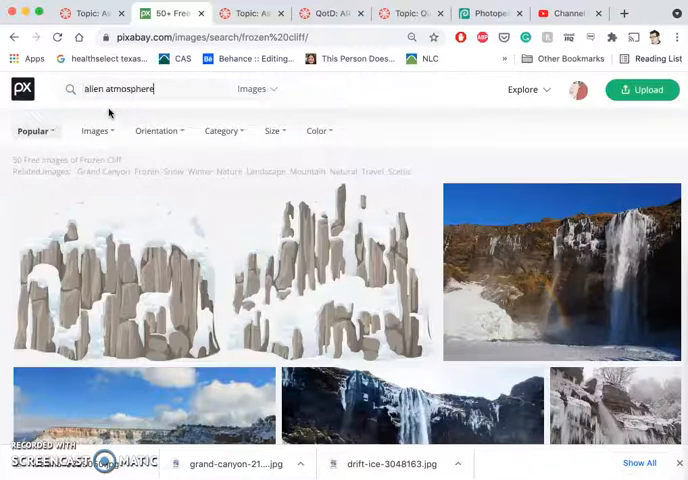
pyautogui.press('Enter')
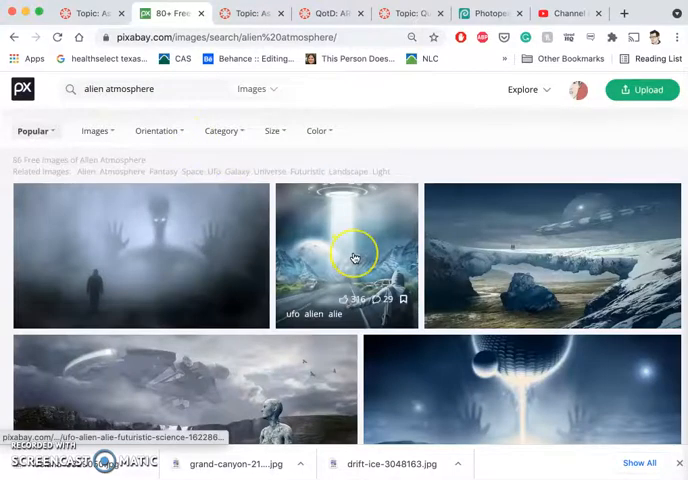
pyautogui.scroll(-3)
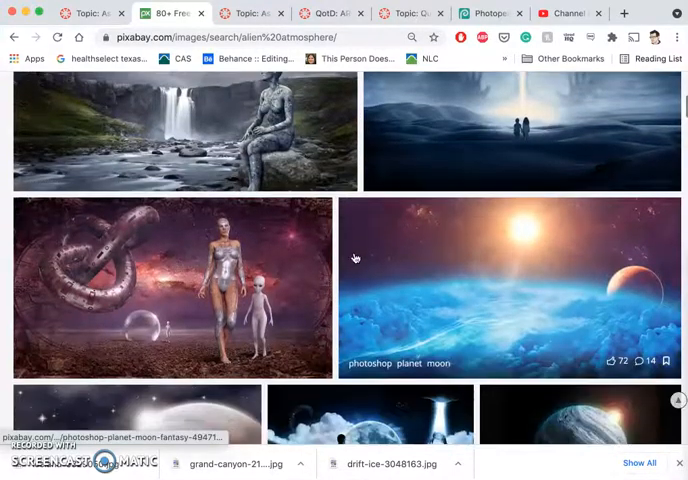
pyautogui.rightClick(504, 284)
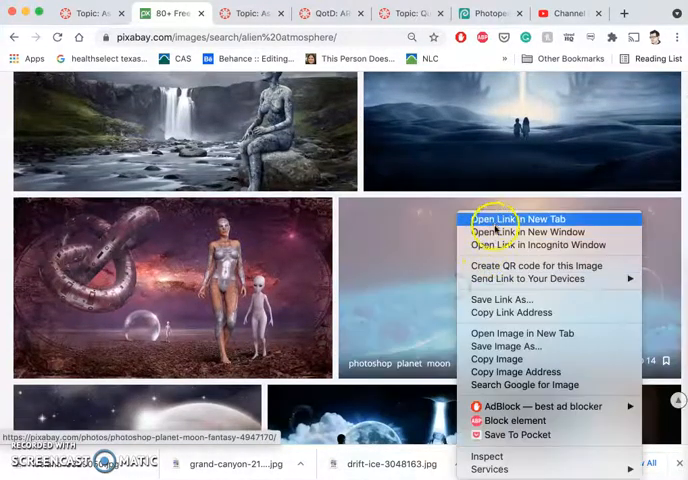
pyautogui.click(524, 218)
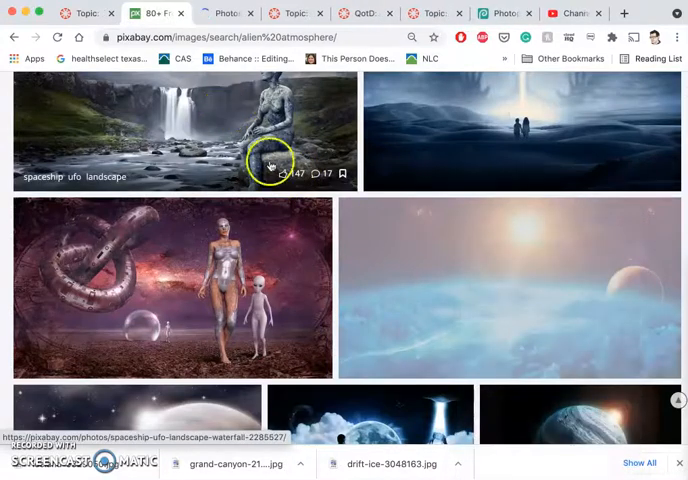
# - Open the space nebula and alien landscape images in new tabs, browsing the rest of the results
pyautogui.scroll(-3)
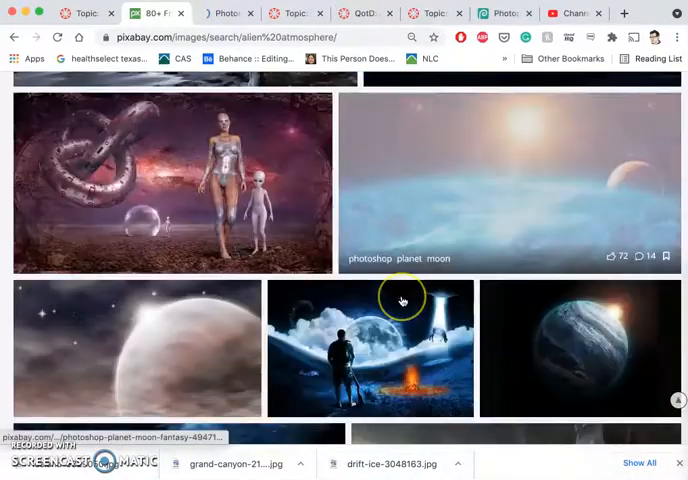
pyautogui.scroll(-3)
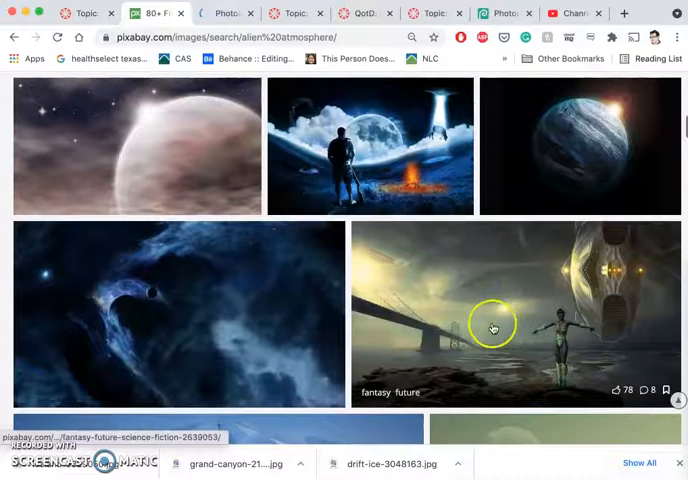
pyautogui.scroll(-3)
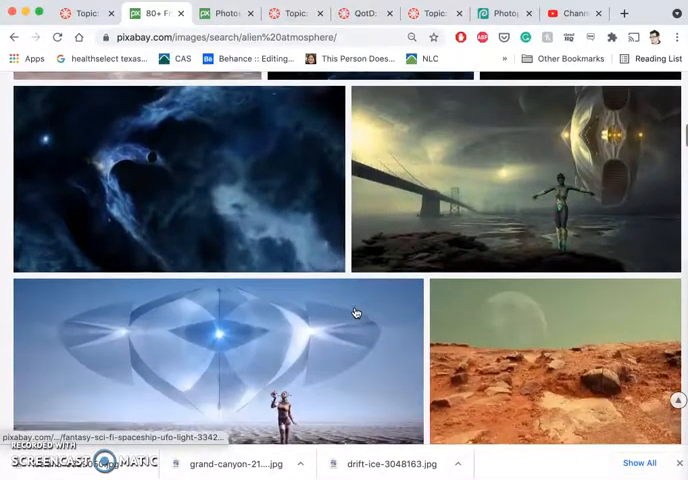
pyautogui.scroll(-3)
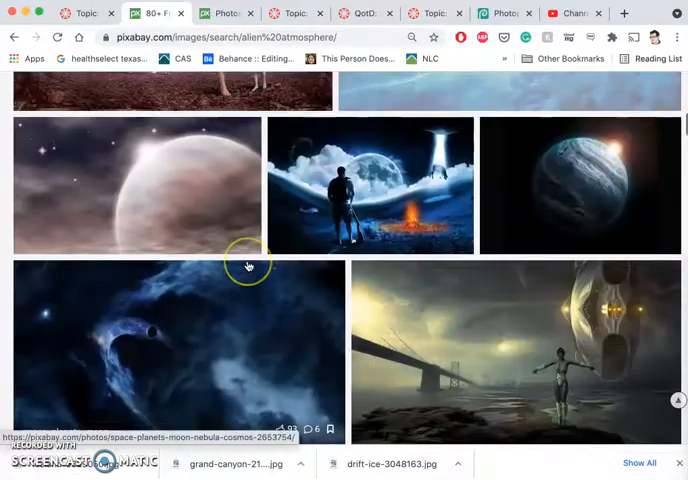
pyautogui.rightClick(248, 266)
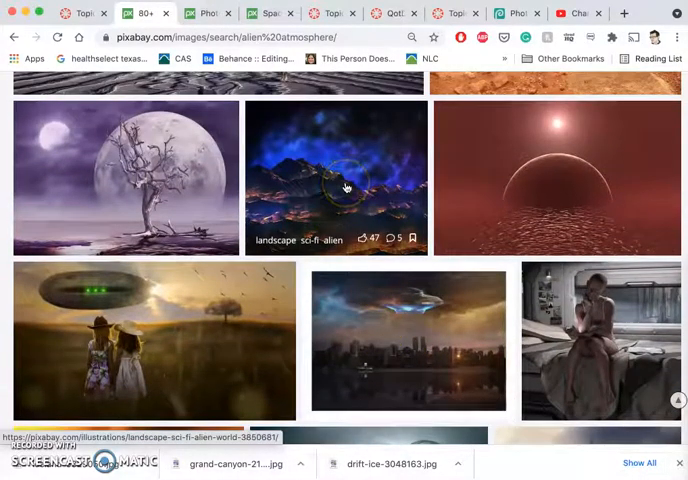
pyautogui.rightClick(348, 186)
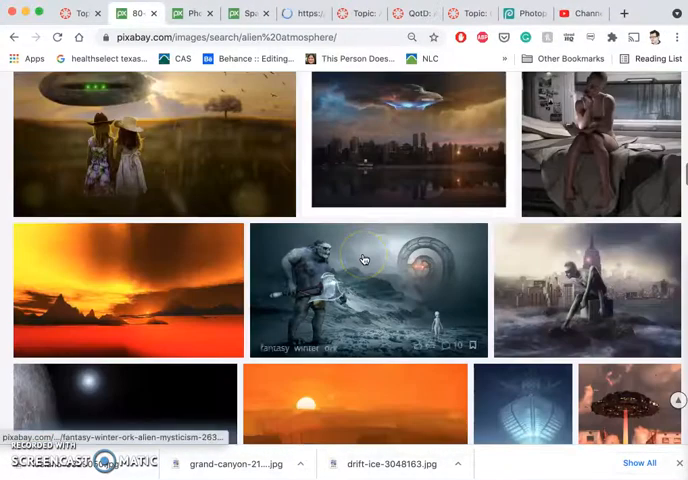
pyautogui.scroll(-3)
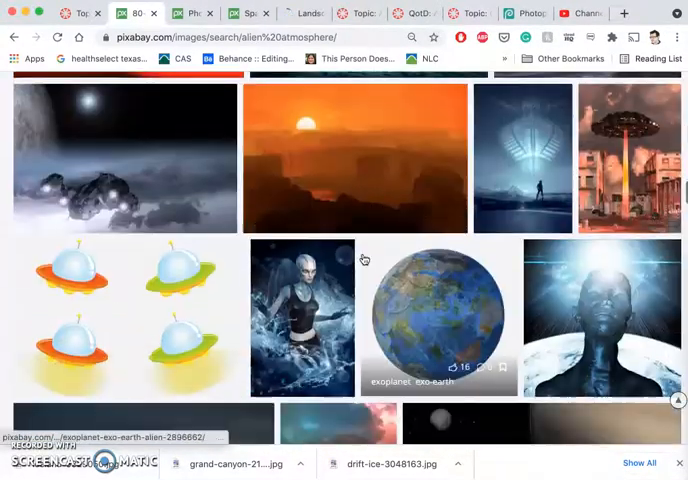
pyautogui.scroll(-3)
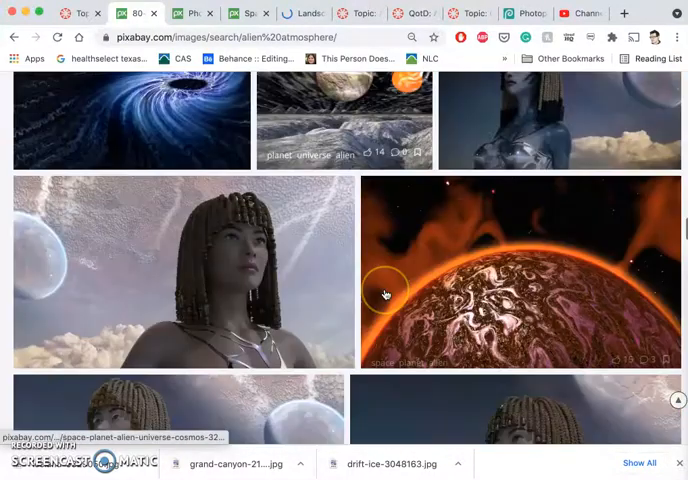
pyautogui.scroll(-3)
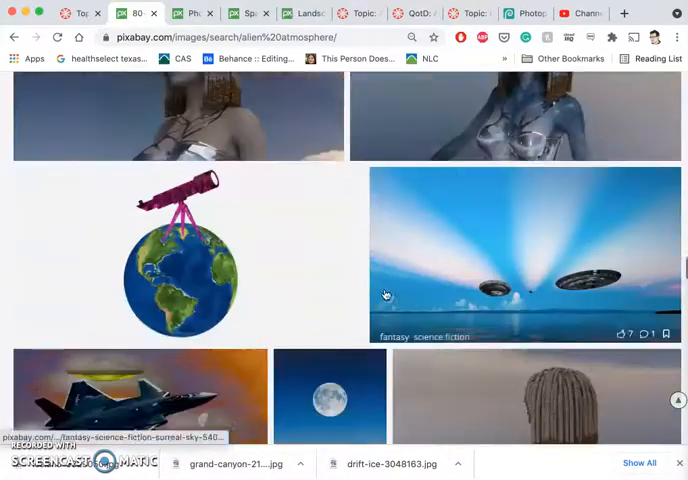
pyautogui.scroll(-3)
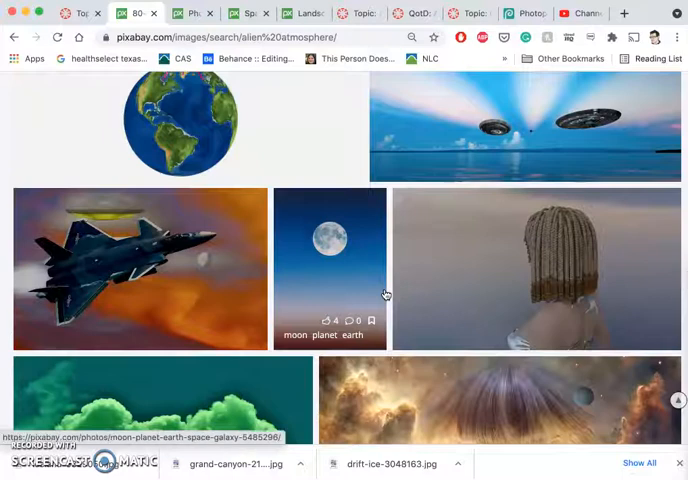
pyautogui.scroll(-3)
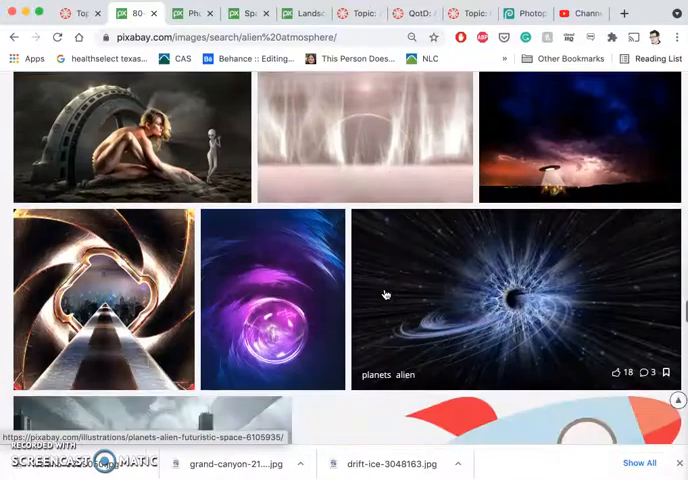
pyautogui.scroll(-3)
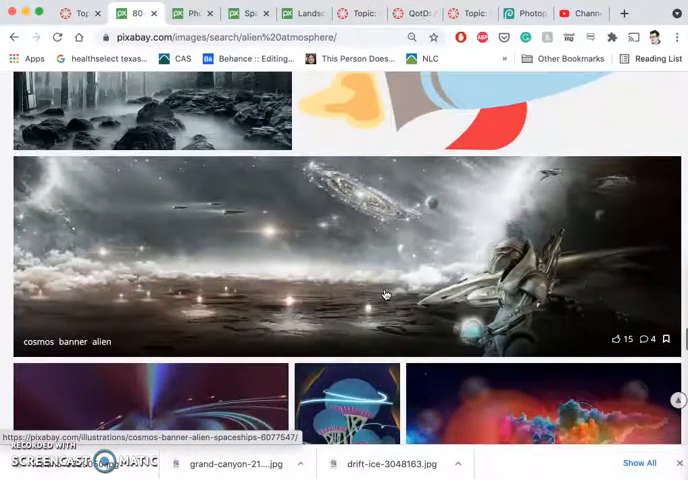
pyautogui.scroll(-3)
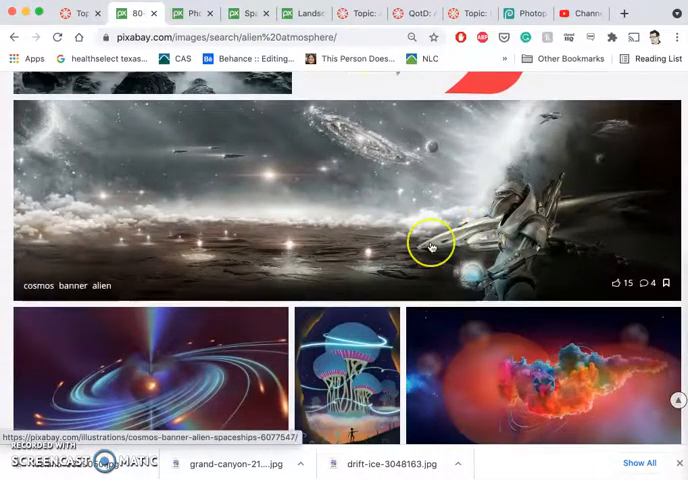
pyautogui.scroll(-3)
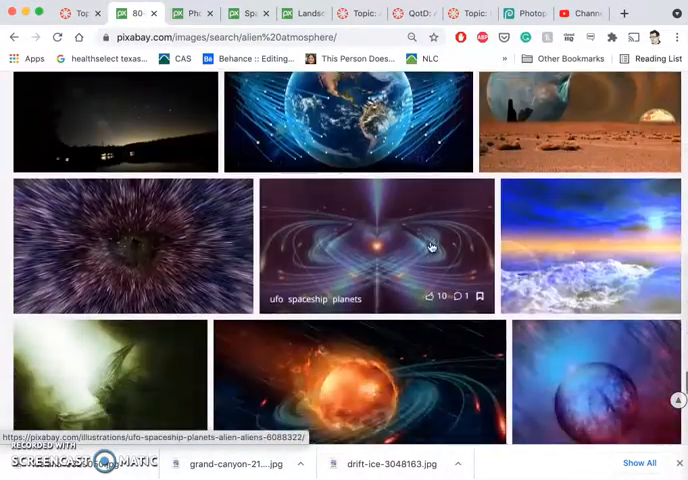
pyautogui.scroll(-3)
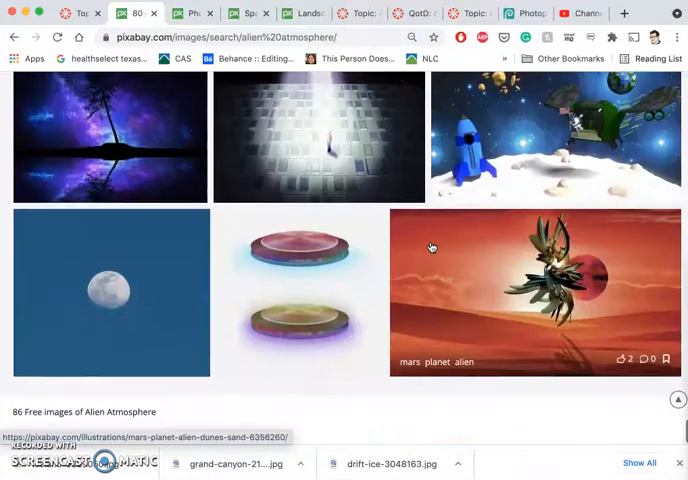
pyautogui.scroll(3)
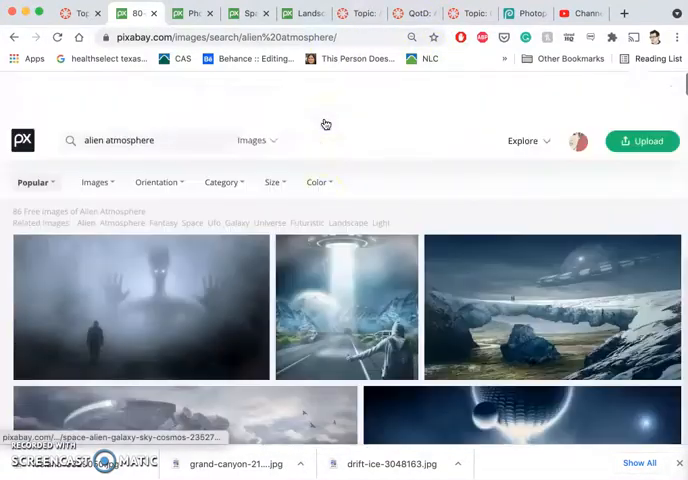
# - Switch to one of the opened space-and-planet image pages
pyautogui.click(346, 308)
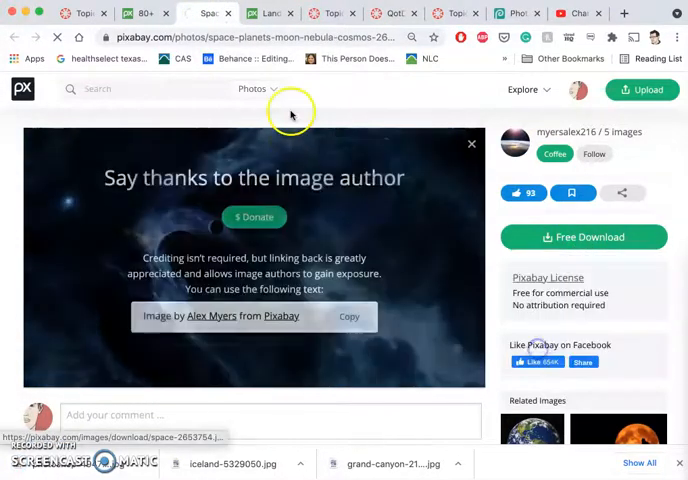
pyautogui.moveTo(208, 12)
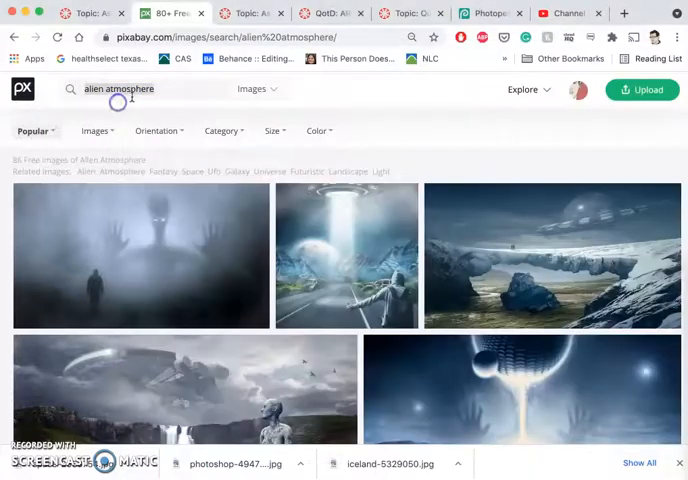
# - Search Pixabay for 'snow melt' and browse the first results page down to the Next button
pyautogui.write('snow melt')
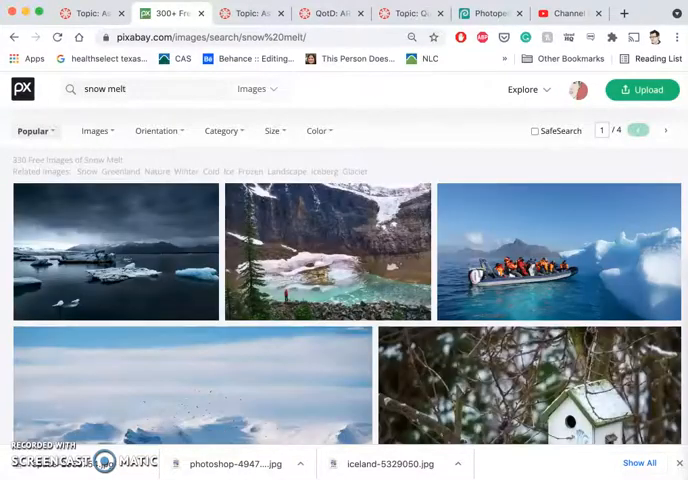
pyautogui.scroll(-3)
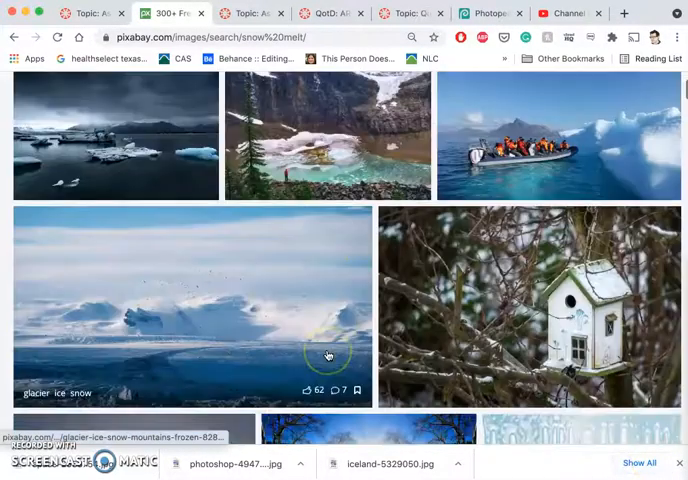
pyautogui.scroll(-3)
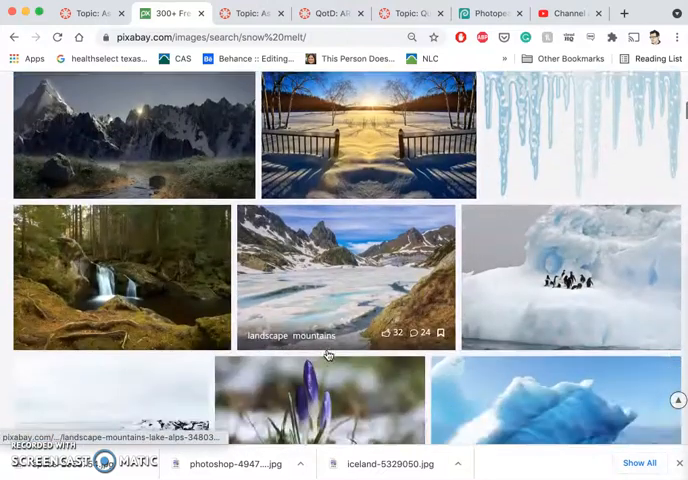
pyautogui.scroll(-3)
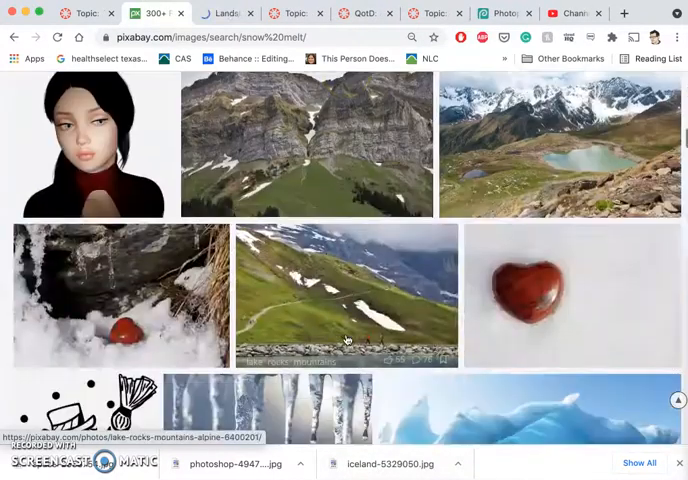
pyautogui.scroll(-3)
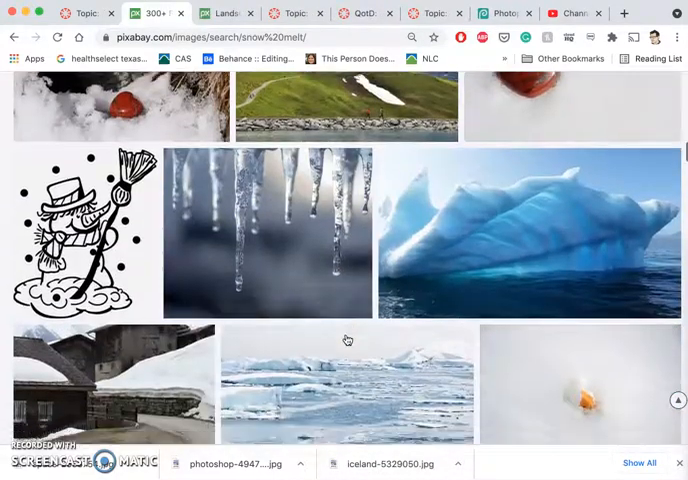
pyautogui.scroll(-3)
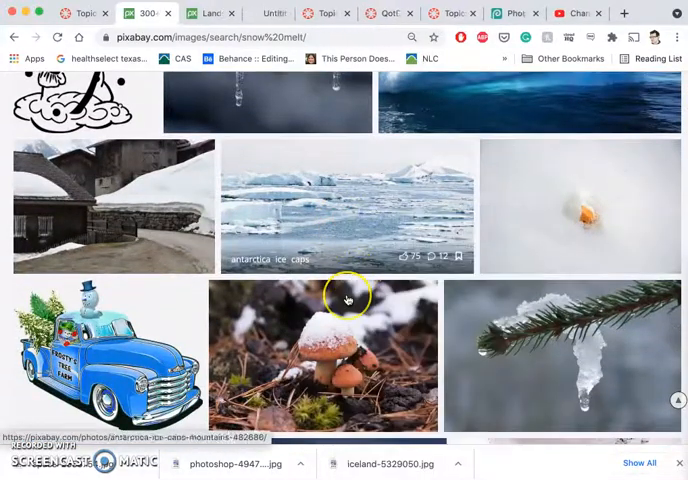
pyautogui.scroll(-3)
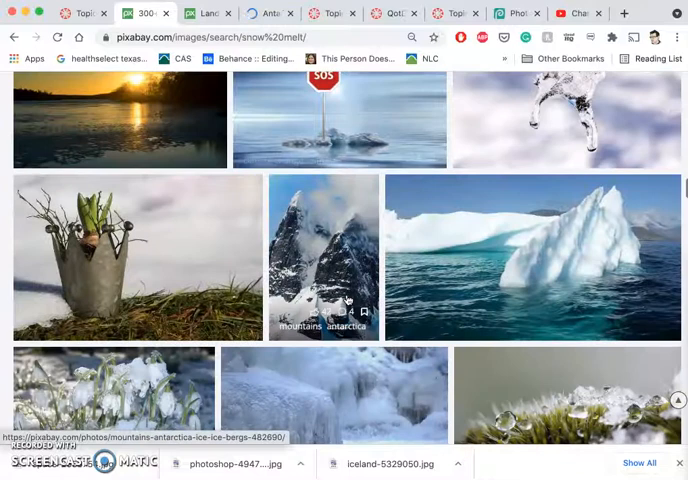
pyautogui.scroll(-3)
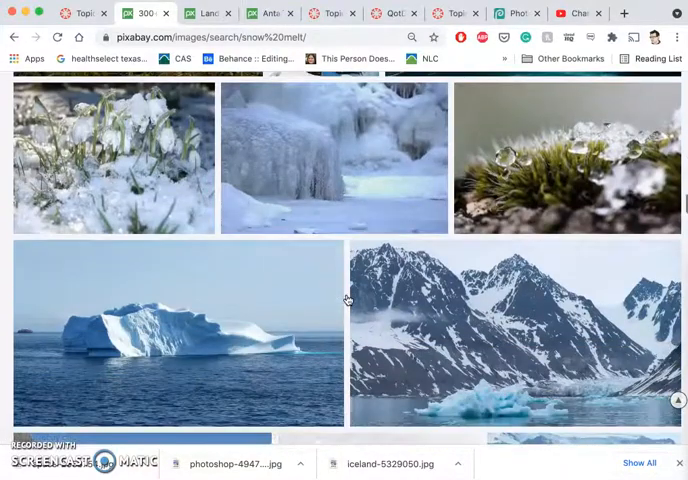
pyautogui.scroll(-3)
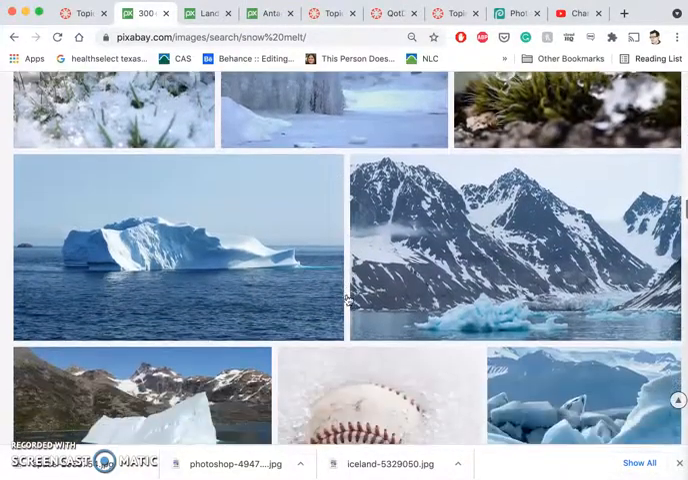
pyautogui.scroll(-3)
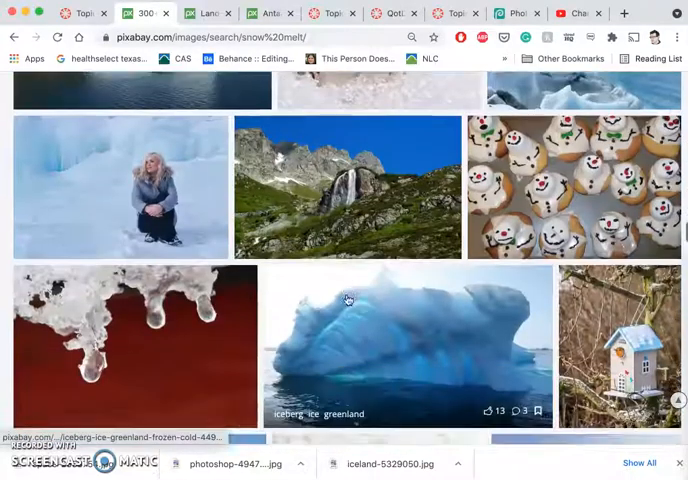
pyautogui.scroll(-3)
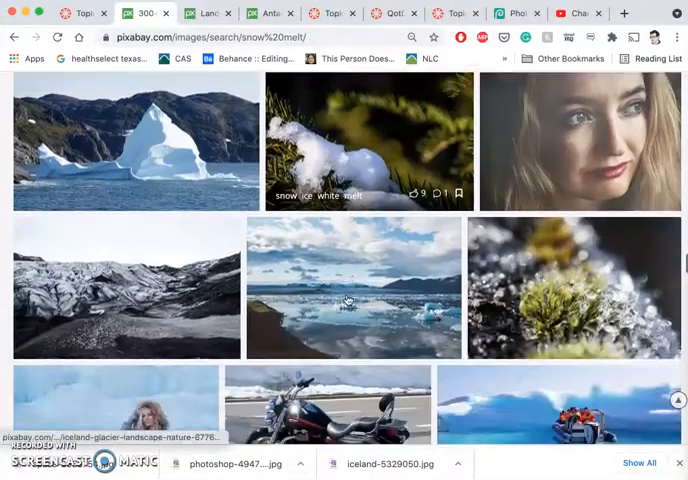
pyautogui.scroll(-3)
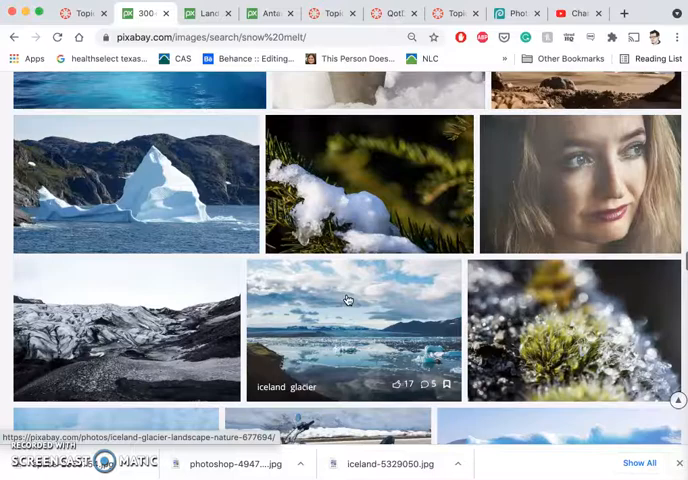
pyautogui.scroll(-3)
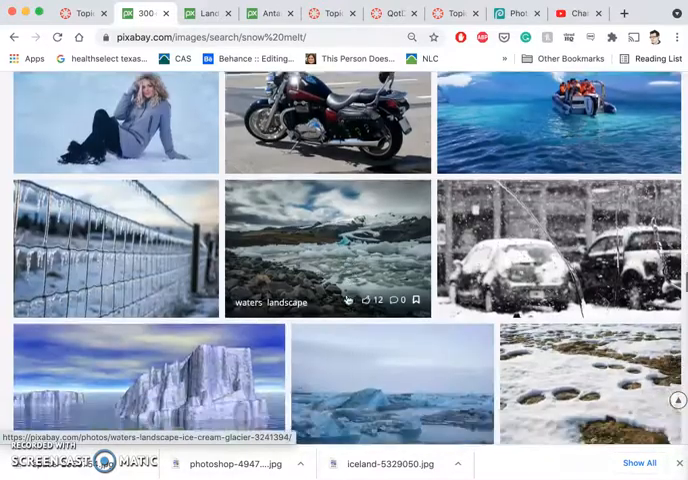
pyautogui.scroll(-3)
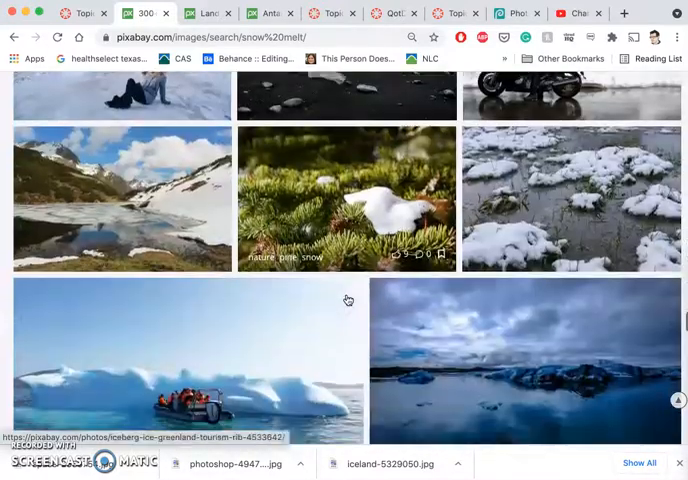
pyautogui.scroll(-3)
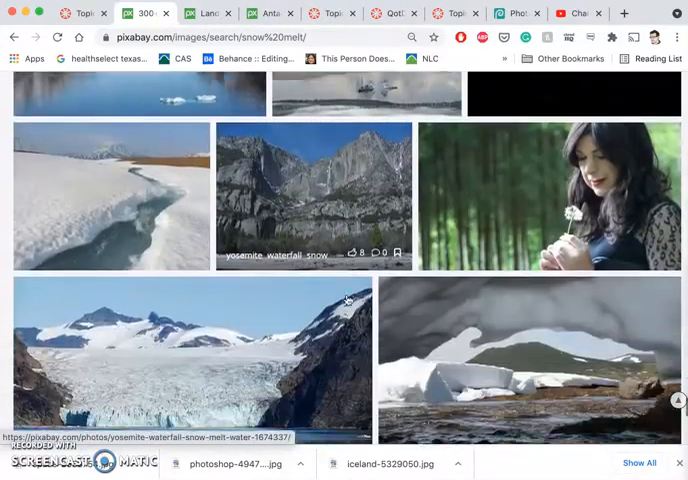
pyautogui.scroll(-3)
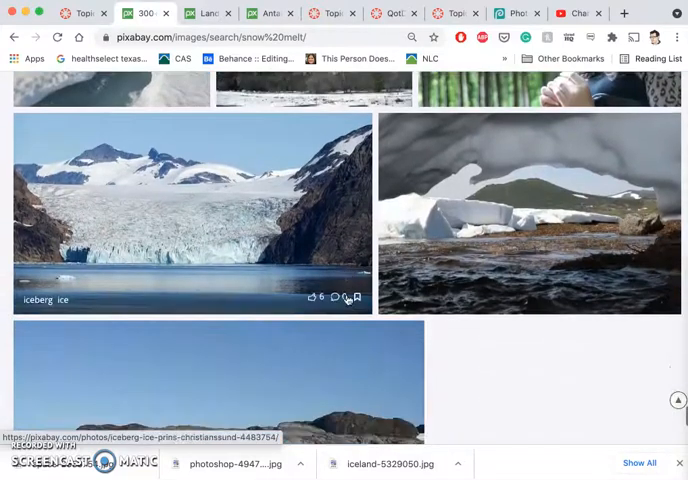
pyautogui.scroll(-3)
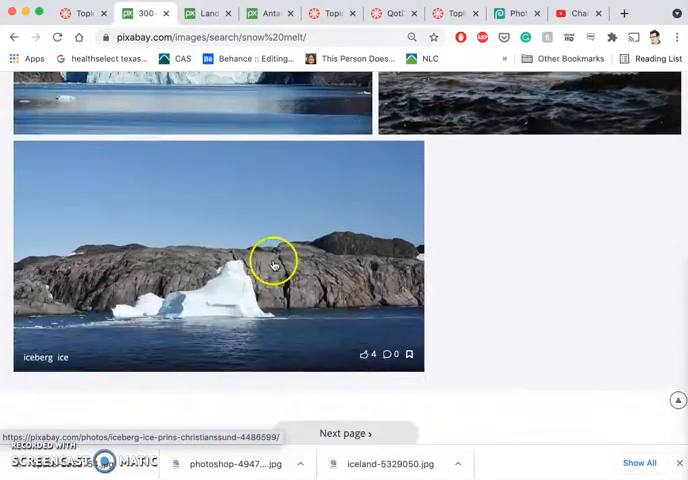
pyautogui.moveTo(270, 290)
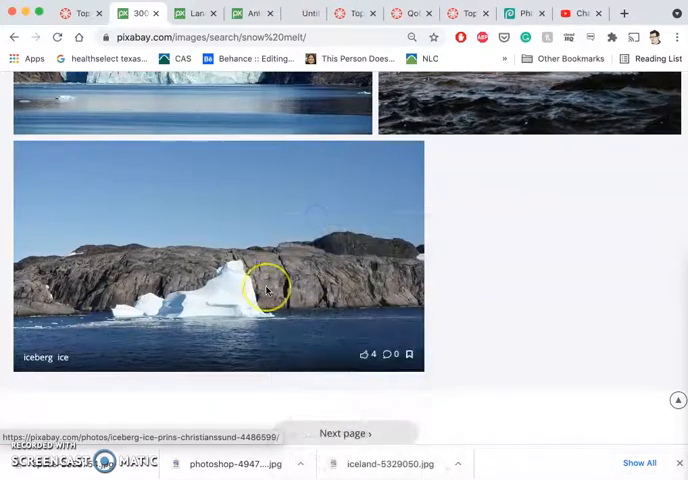
pyautogui.scroll(-3)
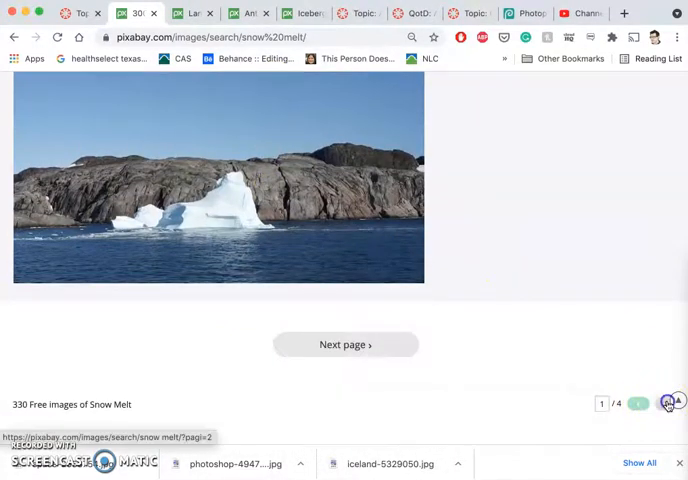
# - Go to page two of snow melt results and open the snow cave and snowy volcano photos in new tabs
pyautogui.click(344, 344)
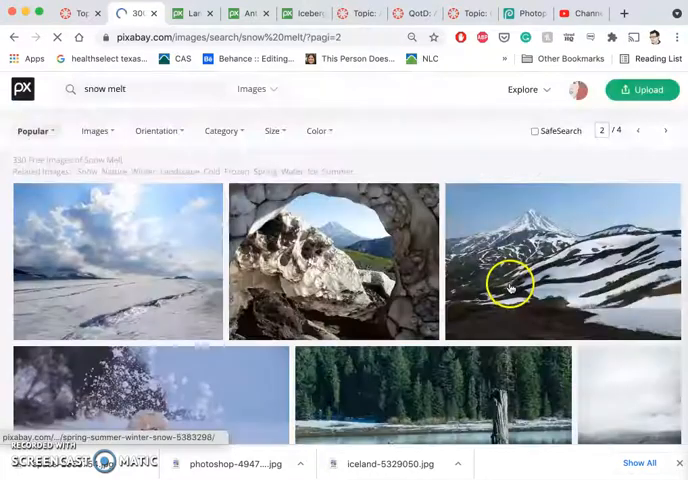
pyautogui.scroll(-3)
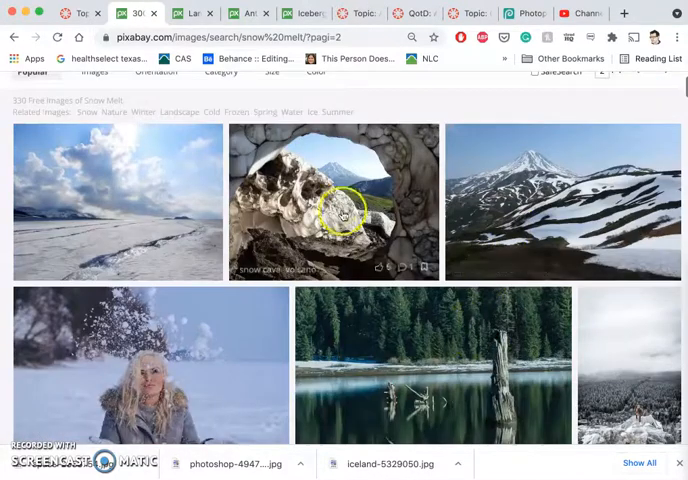
pyautogui.rightClick(342, 210)
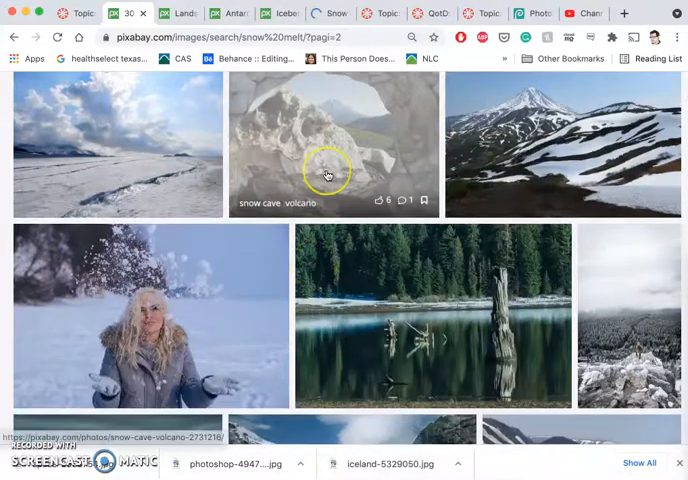
pyautogui.scroll(-3)
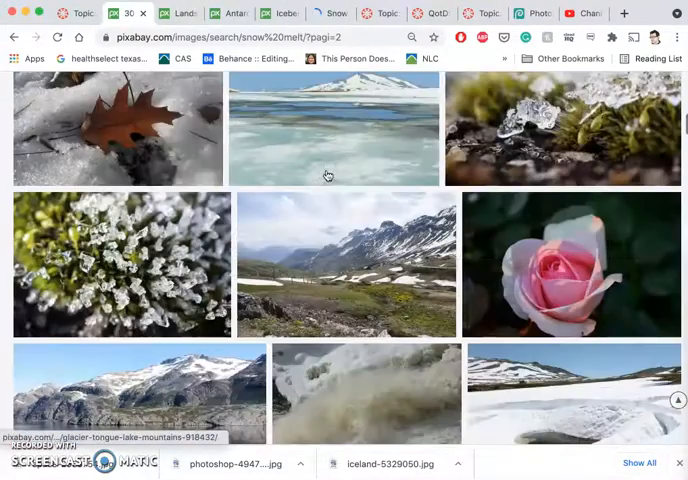
pyautogui.scroll(-3)
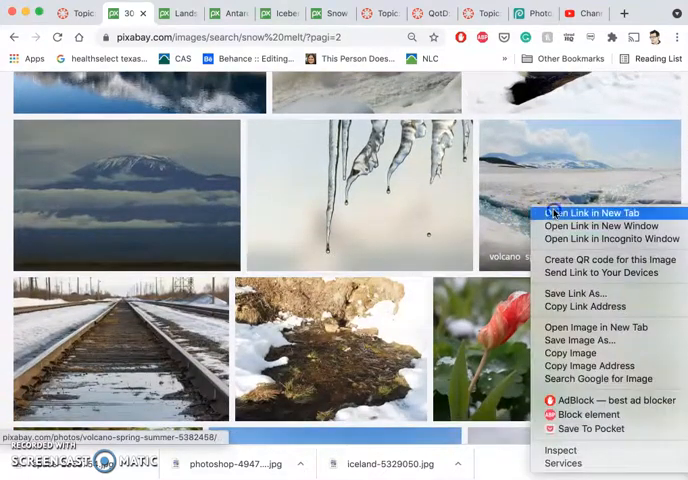
pyautogui.click(588, 212)
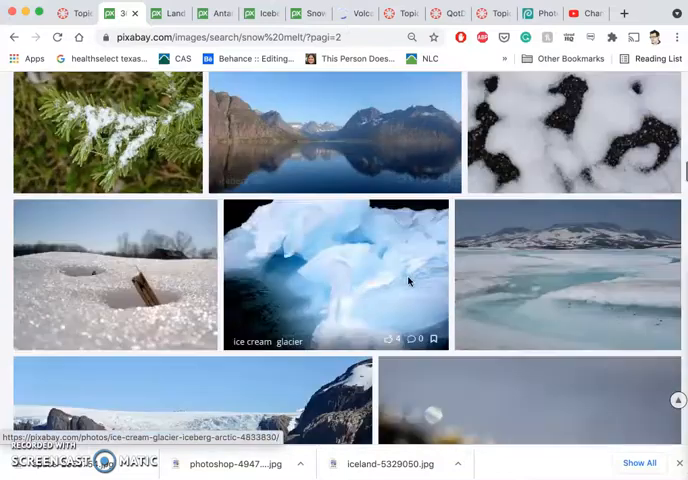
# - Browse the rest of the second results page down to the alpine mountain lake photo
pyautogui.scroll(-3)
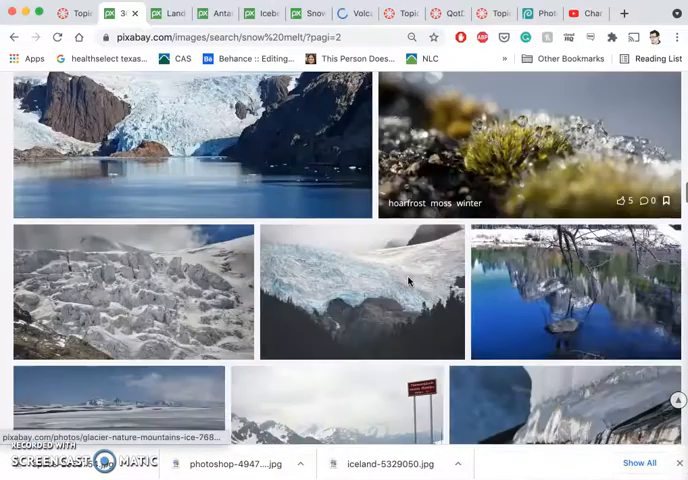
pyautogui.scroll(-3)
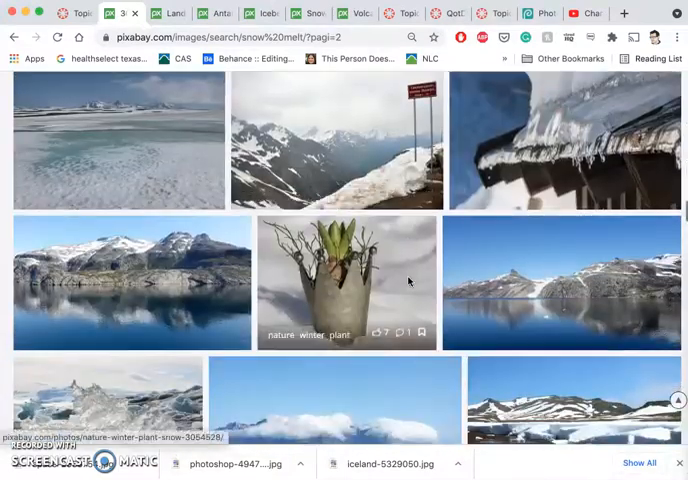
pyautogui.scroll(-3)
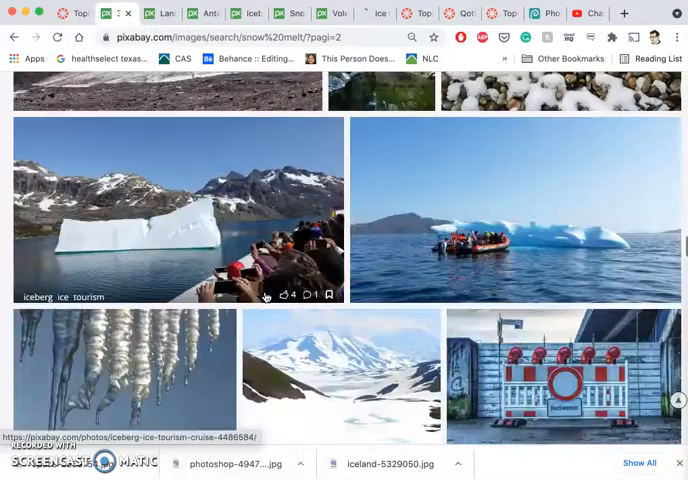
pyautogui.scroll(-3)
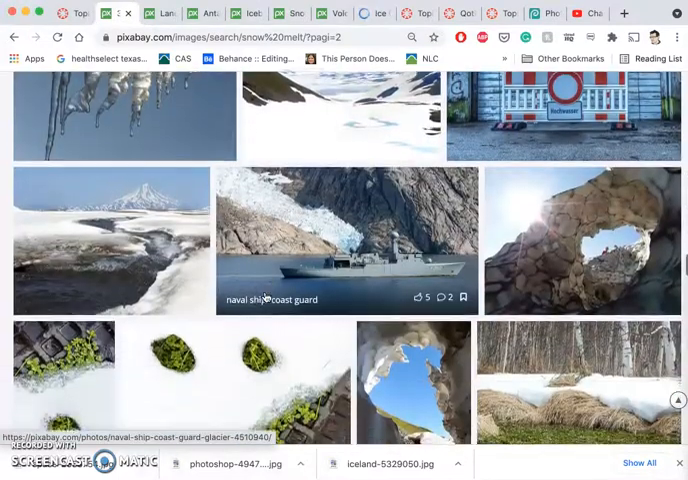
pyautogui.moveTo(284, 334)
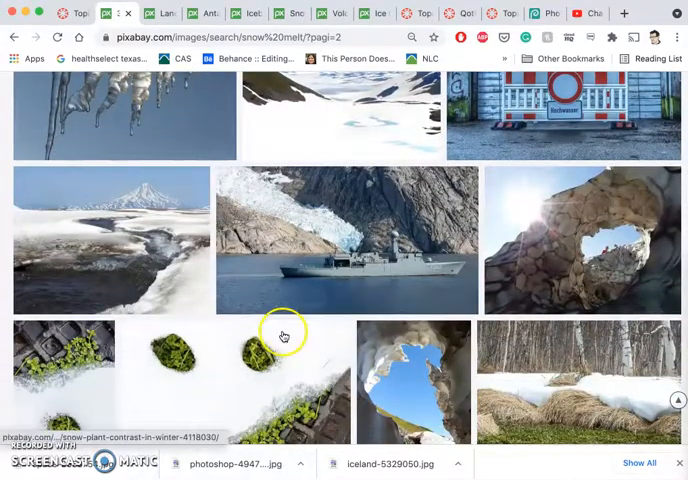
pyautogui.scroll(-3)
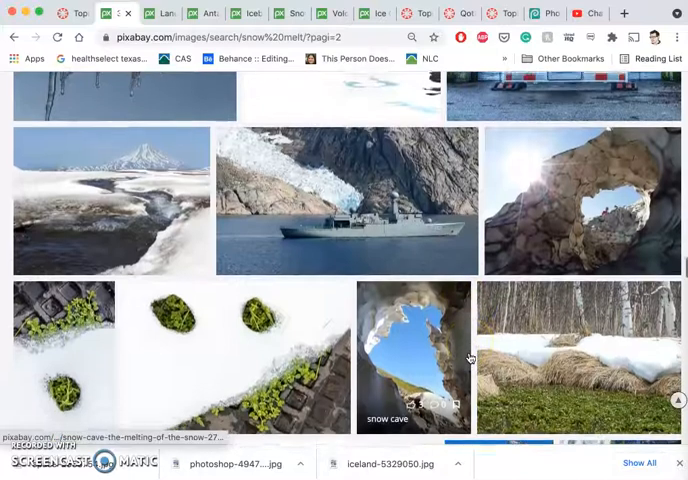
pyautogui.scroll(-3)
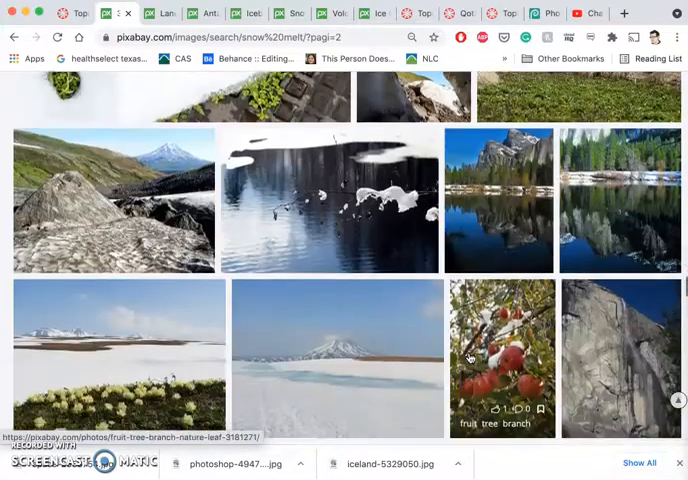
pyautogui.scroll(-3)
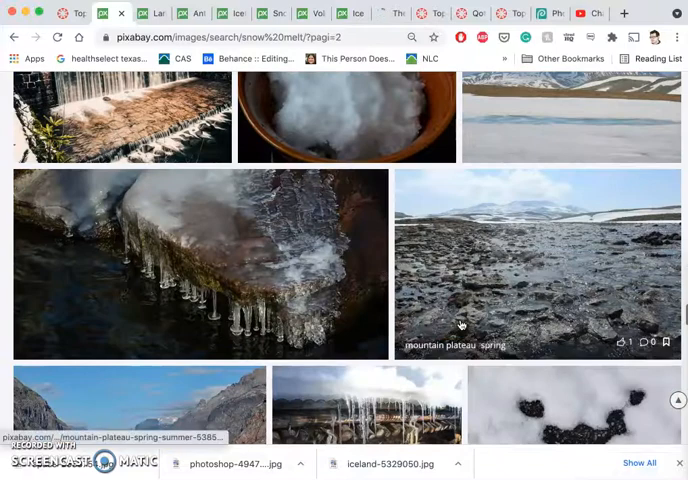
pyautogui.scroll(-3)
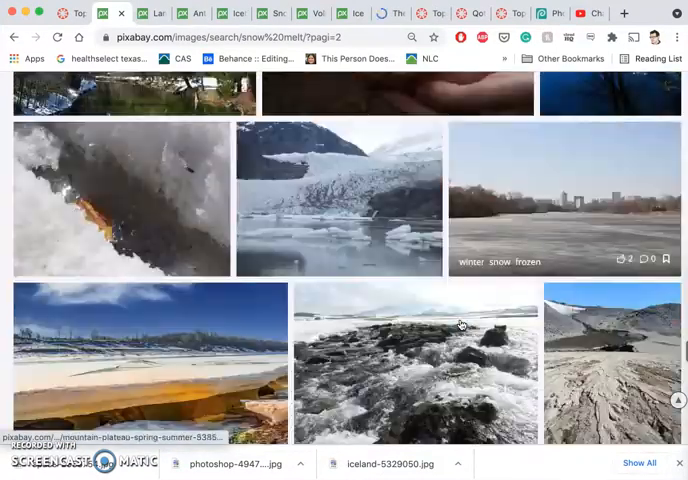
pyautogui.scroll(-3)
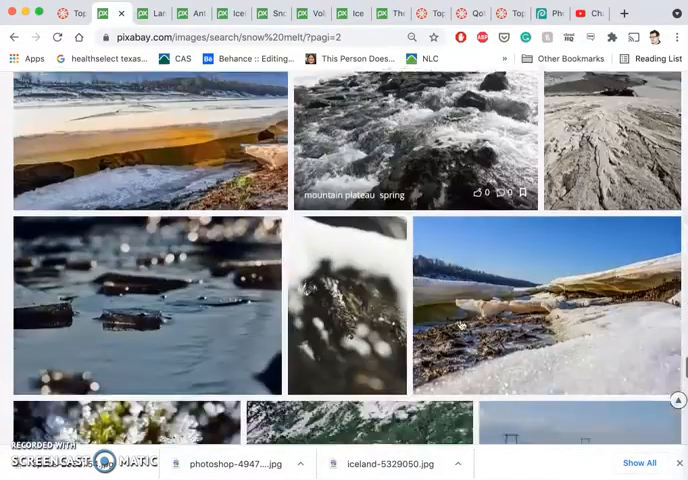
pyautogui.scroll(-3)
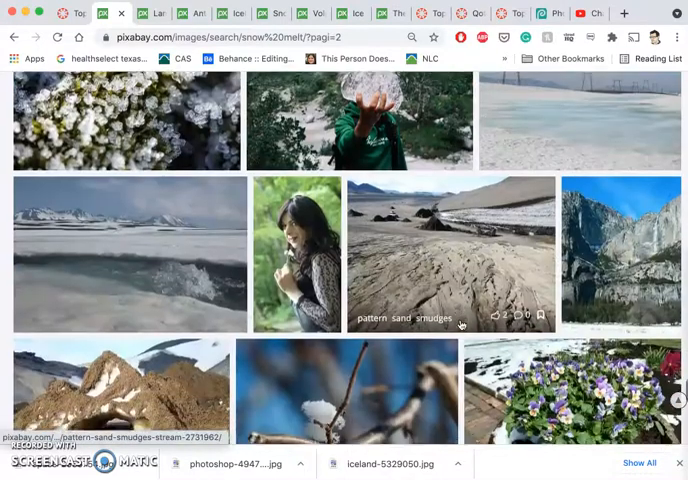
pyautogui.scroll(-3)
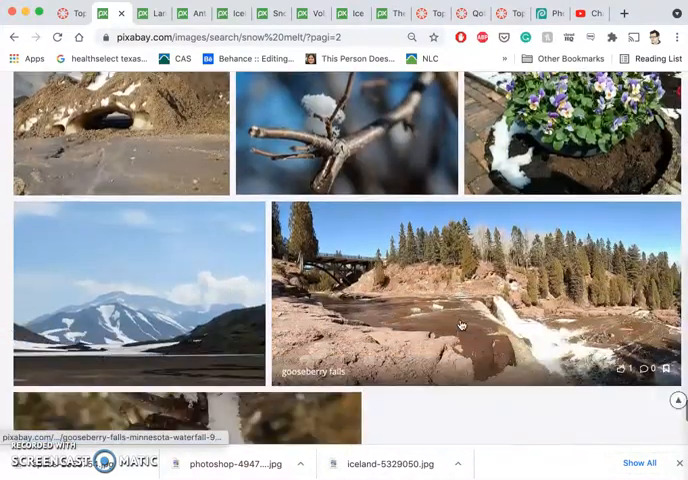
pyautogui.scroll(-3)
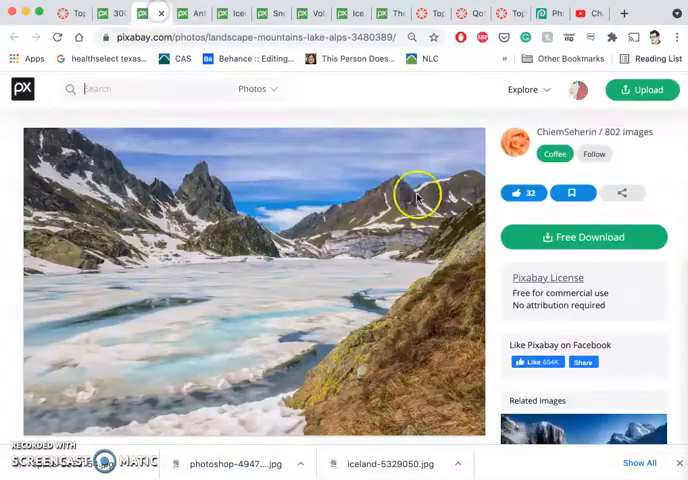
# - Download the alpine lake, Antarctic ice and iceberg photos at a chosen size
pyautogui.click(584, 236)
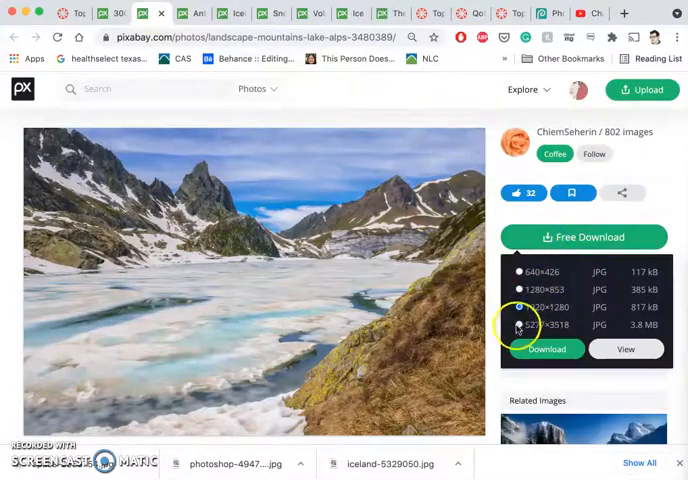
pyautogui.click(546, 348)
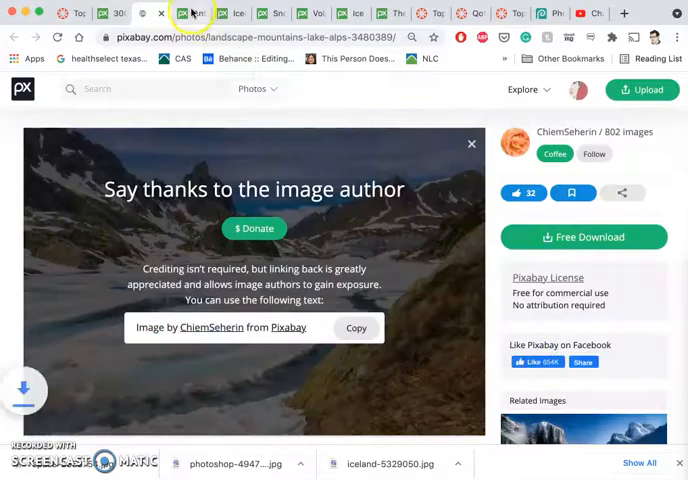
pyautogui.click(182, 12)
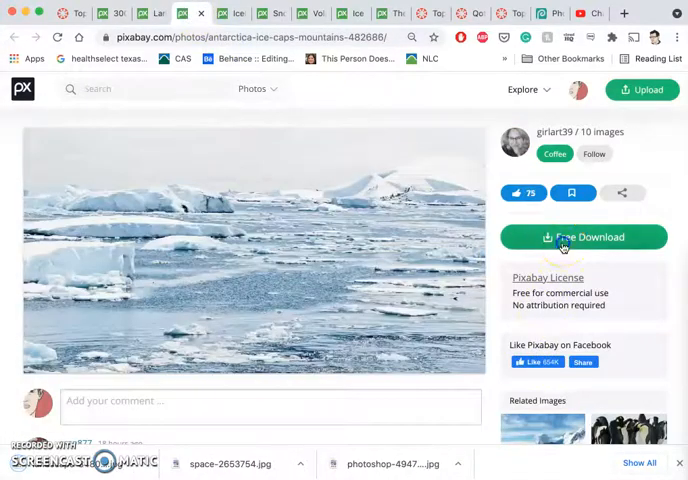
pyautogui.click(584, 236)
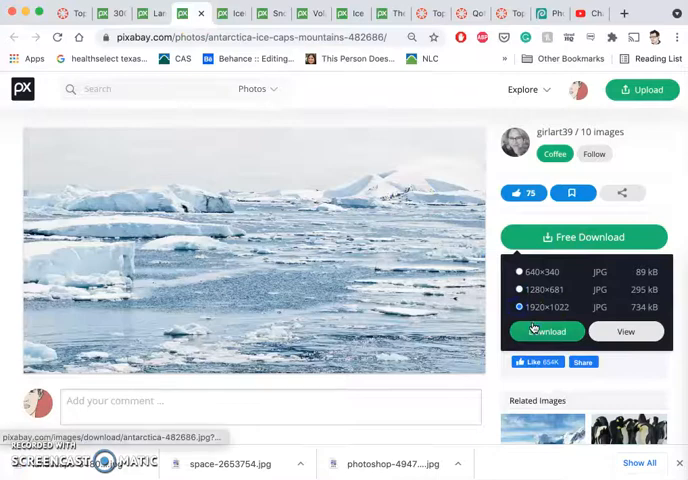
pyautogui.click(546, 332)
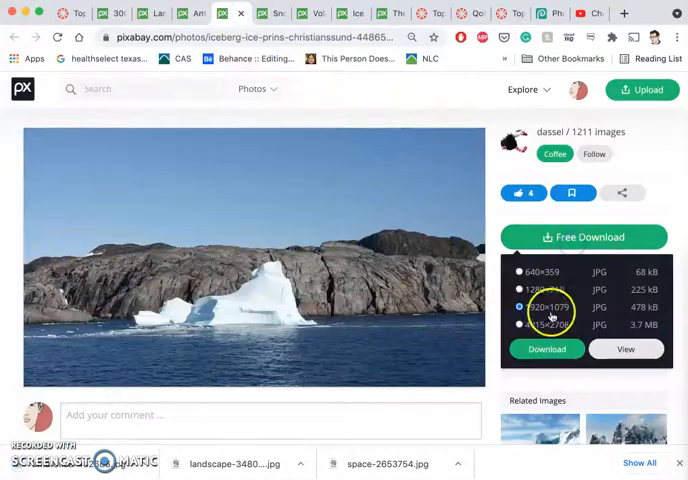
pyautogui.click(546, 348)
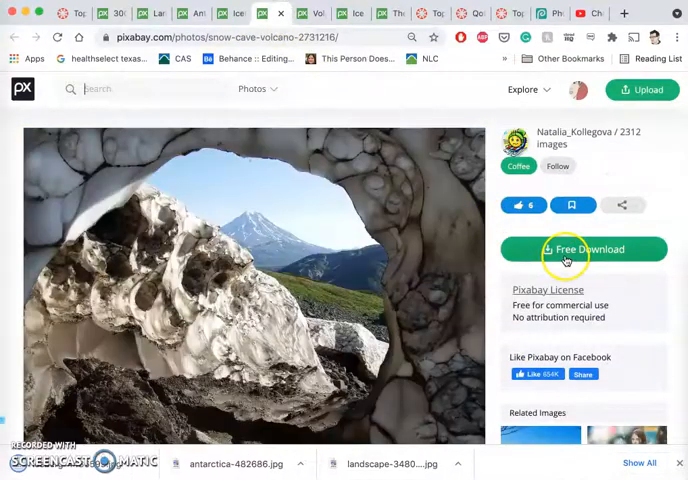
# - Download the snow cave, volcano, glacier ice and melting-snow photos at a chosen size
pyautogui.click(584, 250)
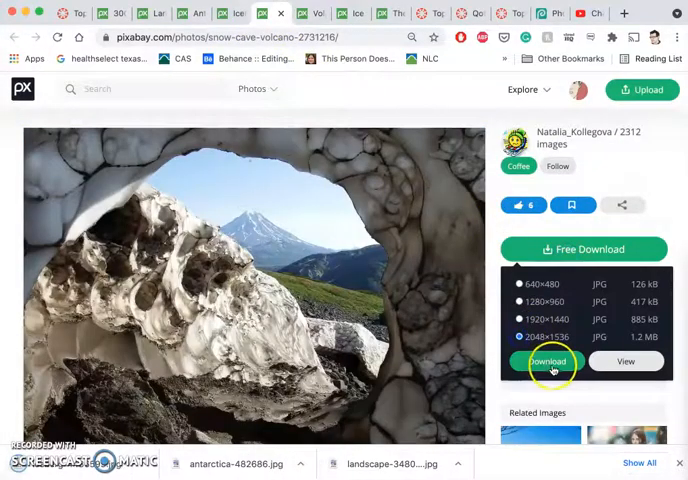
pyautogui.click(312, 12)
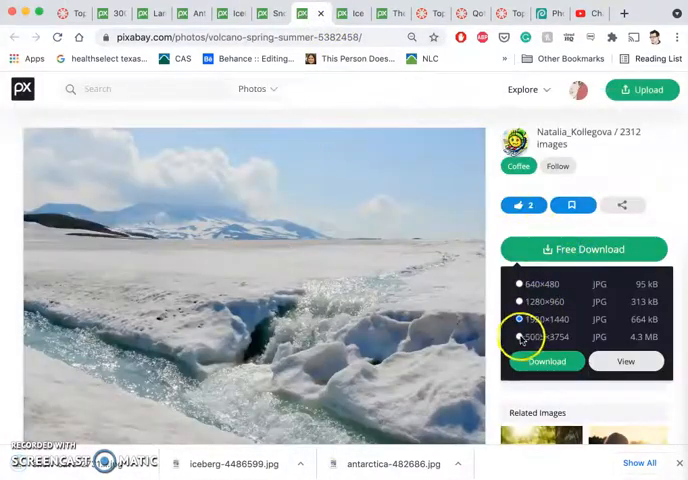
pyautogui.click(546, 360)
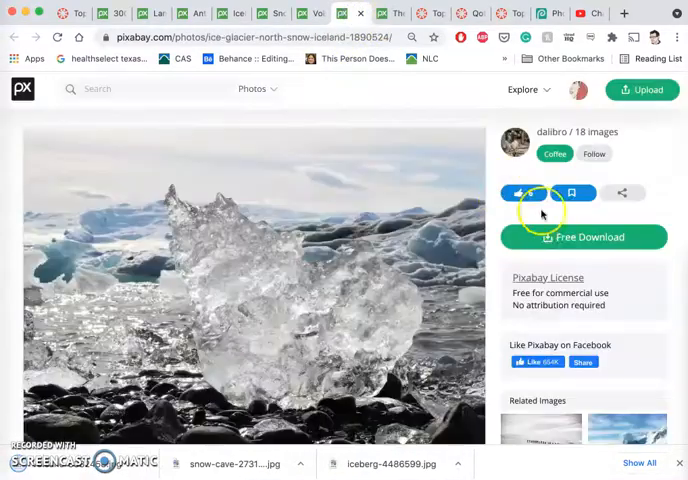
pyautogui.click(584, 236)
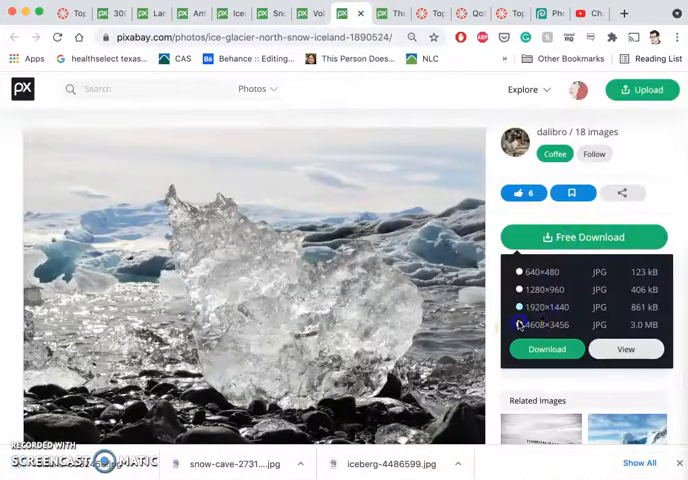
pyautogui.click(546, 348)
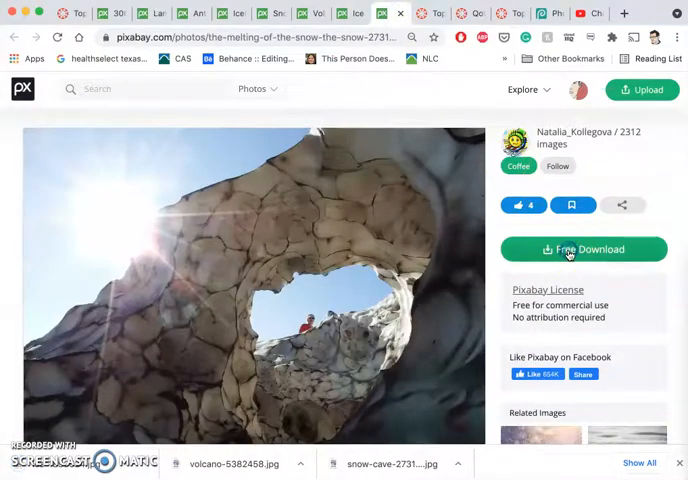
pyautogui.click(584, 250)
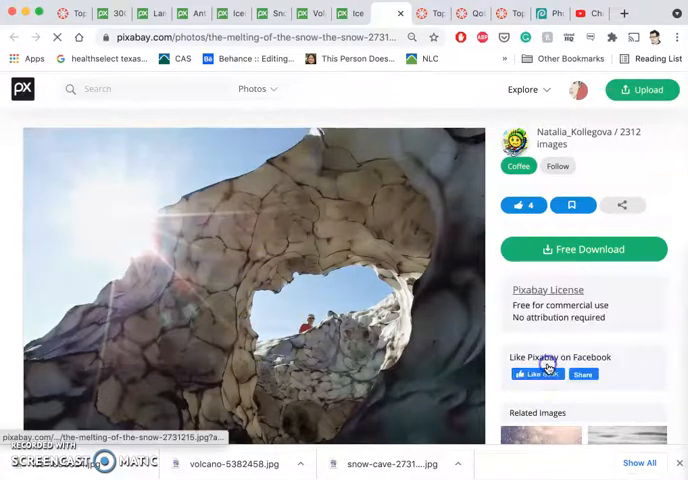
pyautogui.click(584, 250)
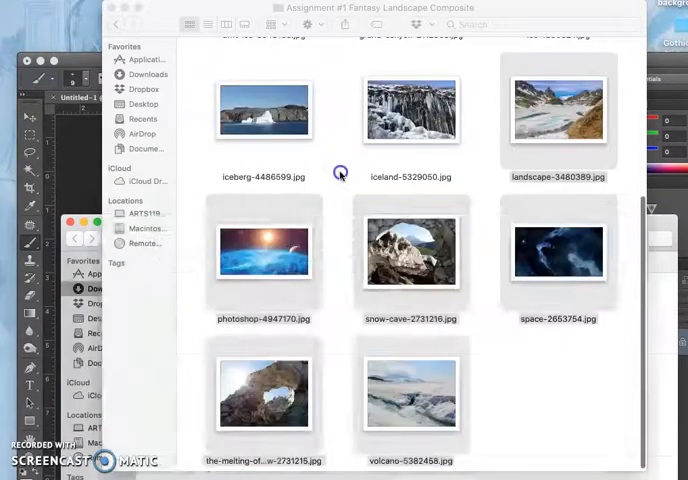
# - Tag the space photo green from its context menu
pyautogui.scroll(3)
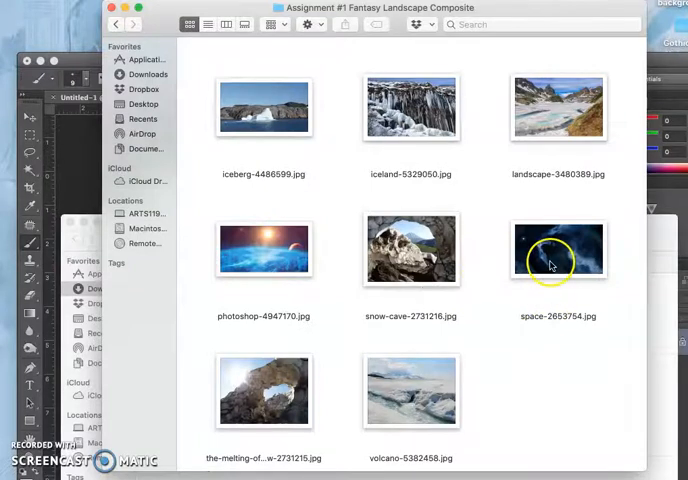
pyautogui.rightClick(558, 250)
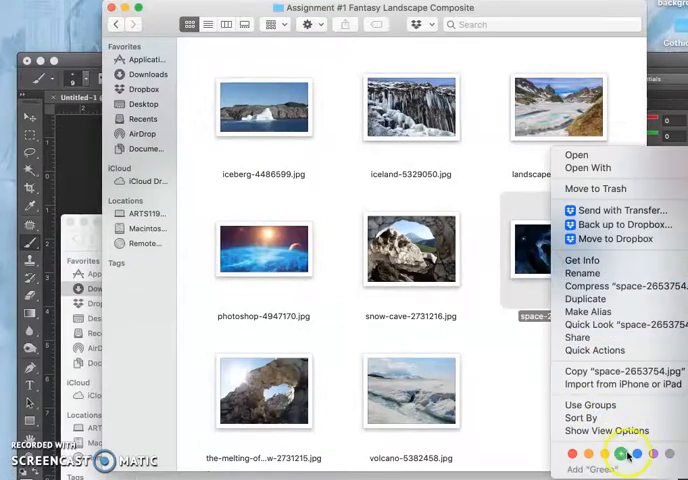
pyautogui.click(486, 378)
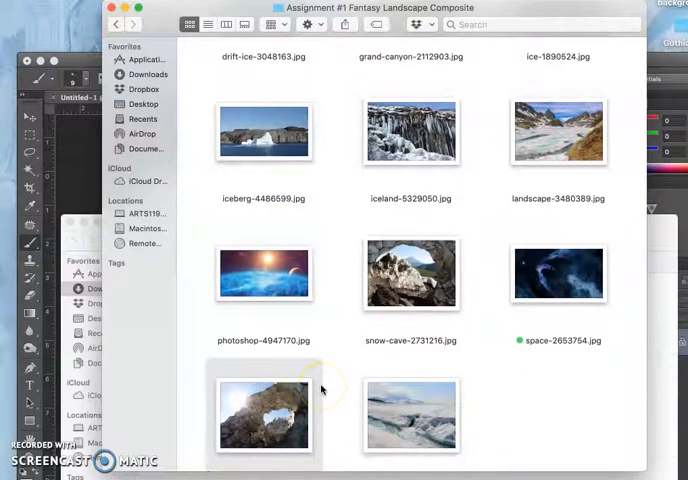
pyautogui.scroll(-3)
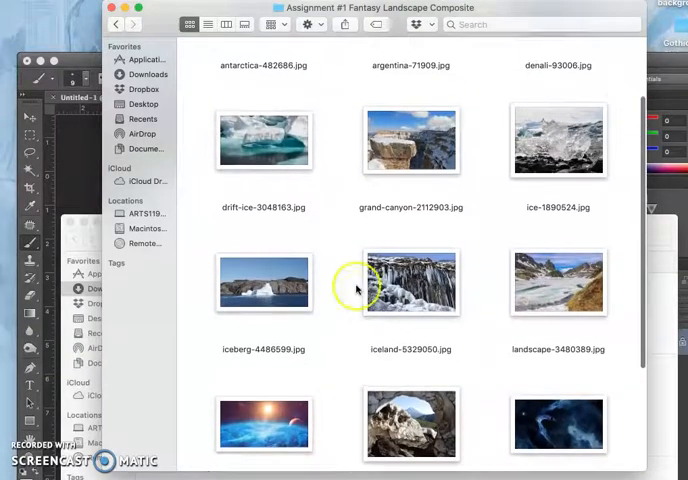
# - Tag the Iceland, Denali and landscape-3480389.jpg photos green
pyautogui.rightClick(410, 284)
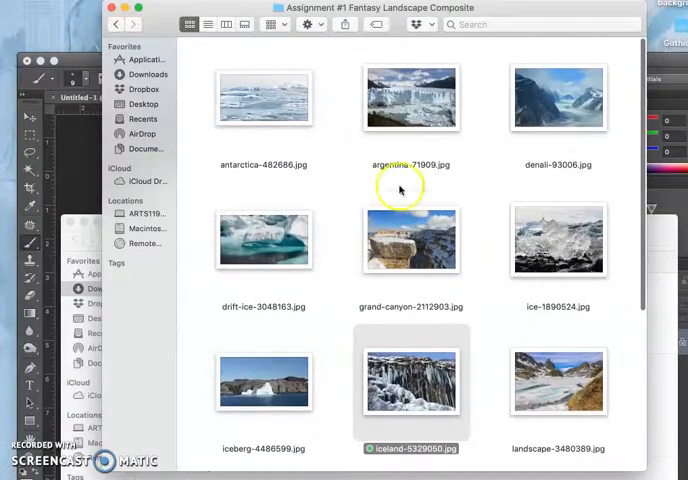
pyautogui.moveTo(500, 118)
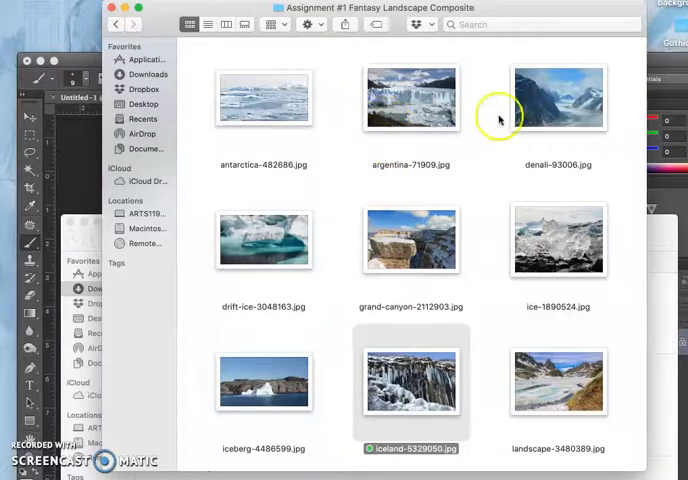
pyautogui.rightClick(558, 96)
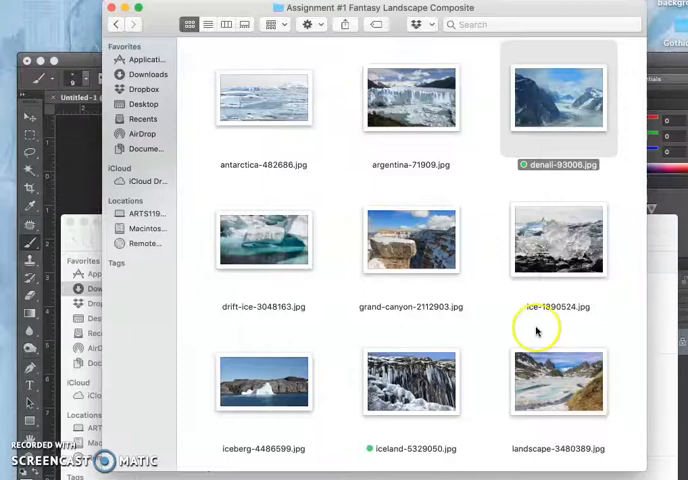
pyautogui.scroll(-3)
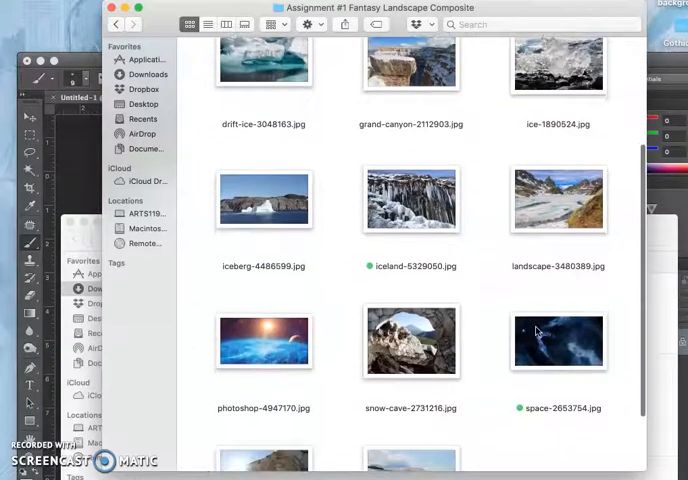
pyautogui.rightClick(558, 200)
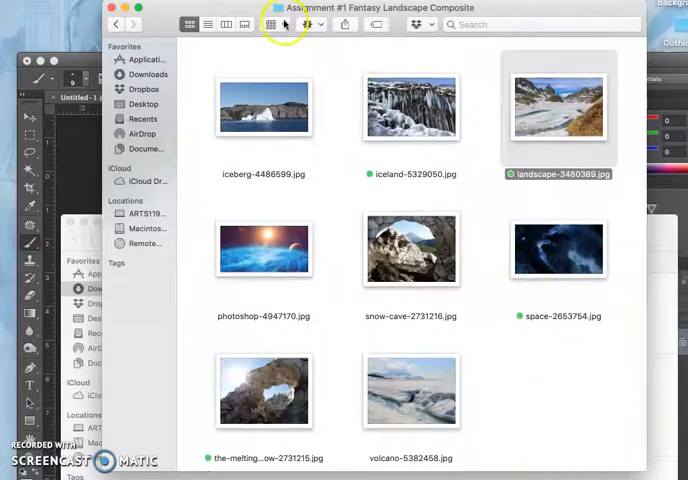
# - Group the folder's photos by Tags so the green-tagged ones sit together
pyautogui.click(272, 24)
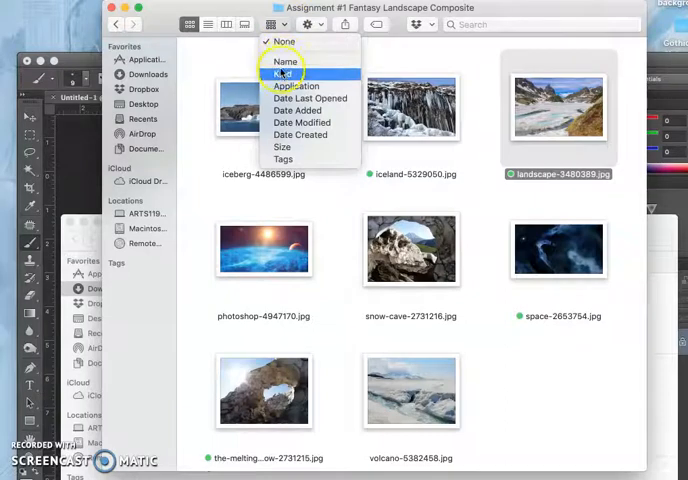
pyautogui.click(282, 72)
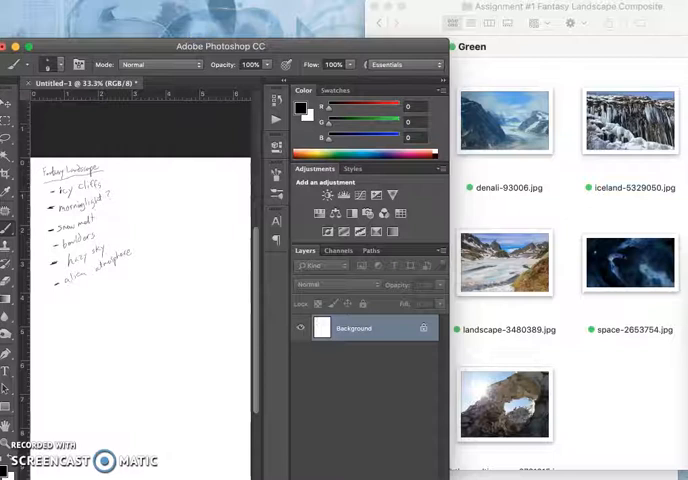
# - Float the sketch document in its own window via Window > Arrange
pyautogui.click(432, 4)
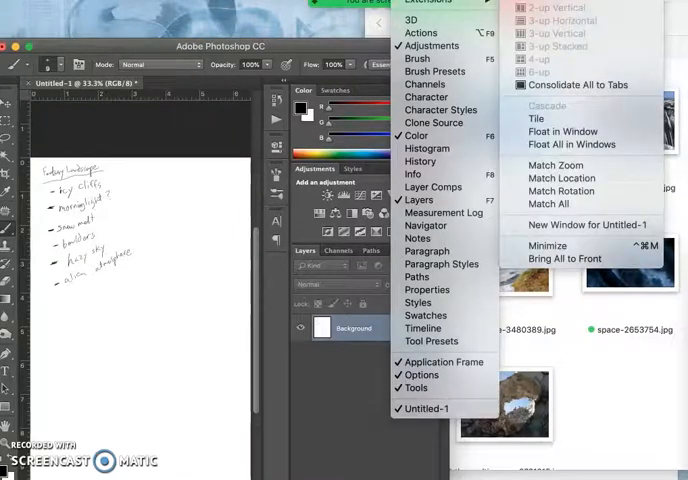
pyautogui.moveTo(566, 132)
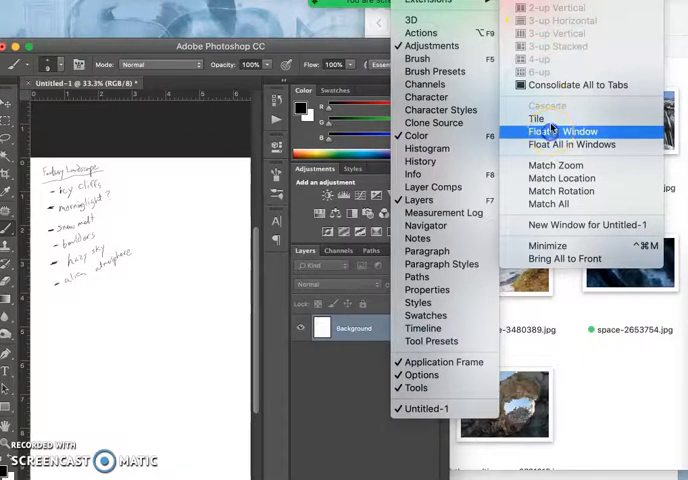
pyautogui.click(560, 132)
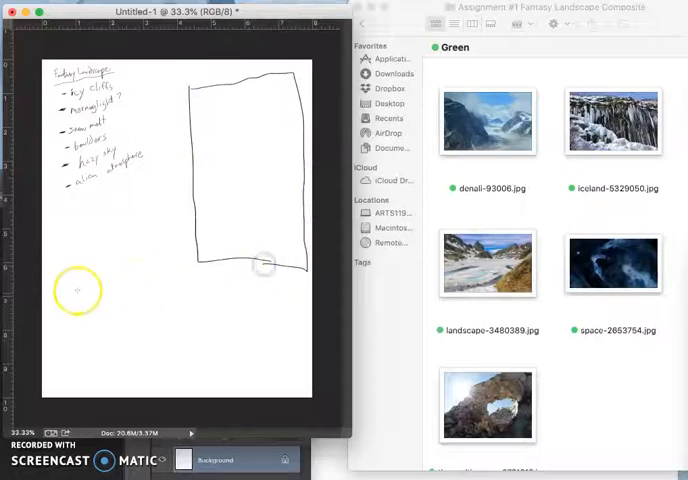
# - Brush a wide horizontal thumbnail frame below the tall one
pyautogui.moveTo(76, 290); pyautogui.dragTo(136, 378)
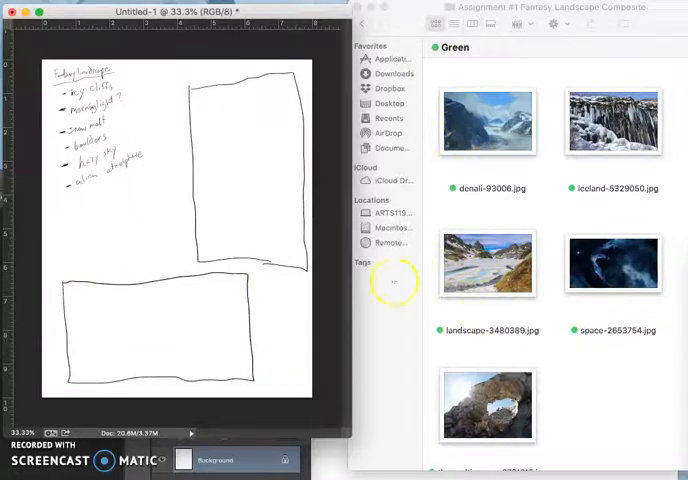
pyautogui.moveTo(208, 252)
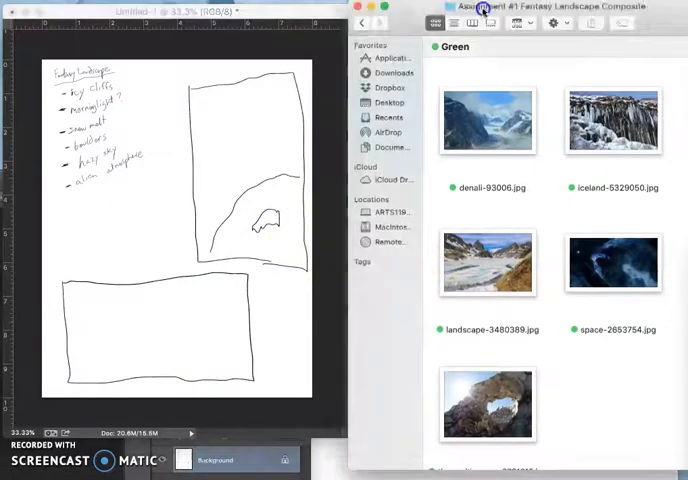
pyautogui.scroll(-3)
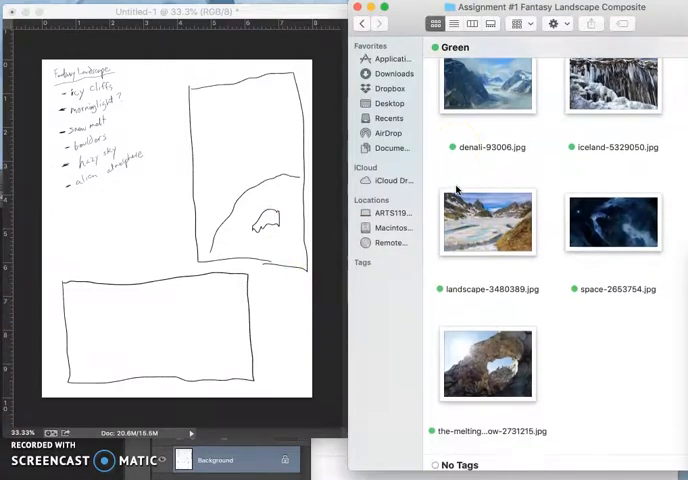
# - Select the green-tagged ice-arch photo and rename it 1a.jpg
pyautogui.click(488, 362)
pyautogui.write('1a')
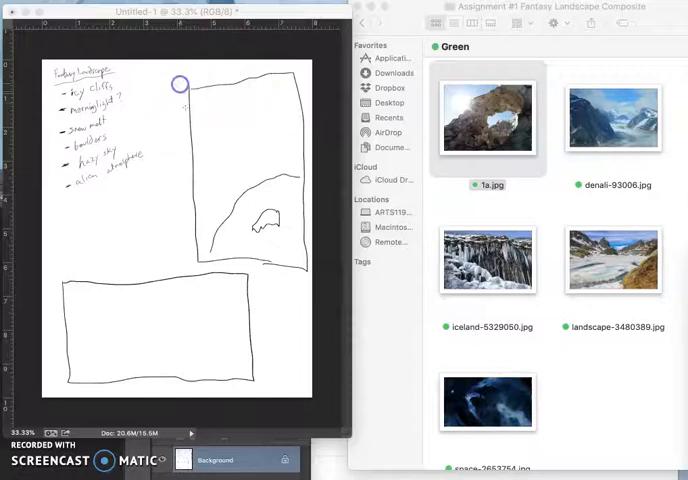
pyautogui.moveTo(186, 148)
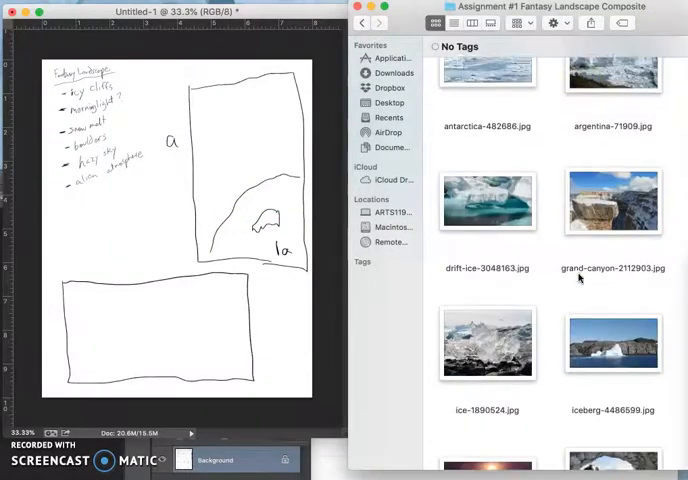
# - Tag the grand-canyon photo green from its context menu
pyautogui.rightClick(612, 200)
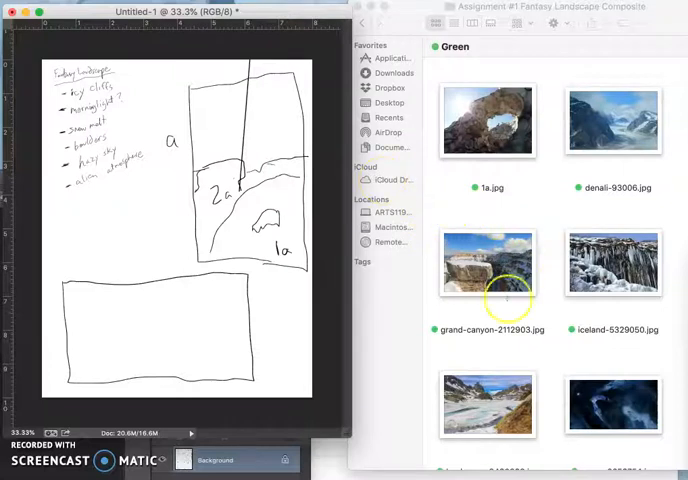
# - Rename grand-canyon-2112903.jpg to 2a.jpg beside 1a.jpg
pyautogui.click(488, 264)
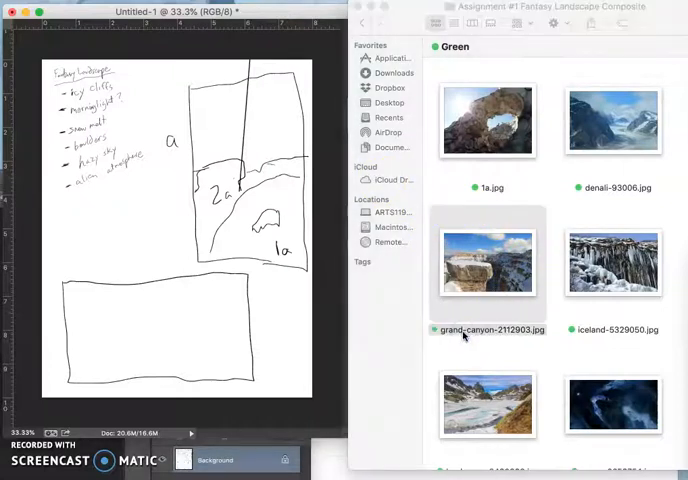
pyautogui.doubleClick(488, 262)
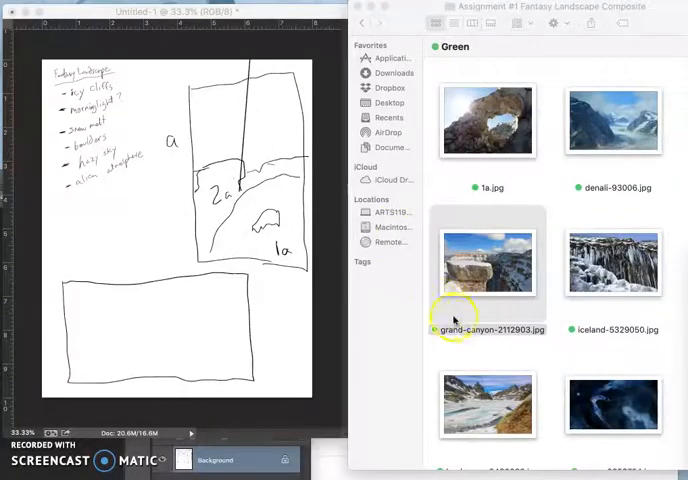
pyautogui.click(488, 328)
pyautogui.write('2a')
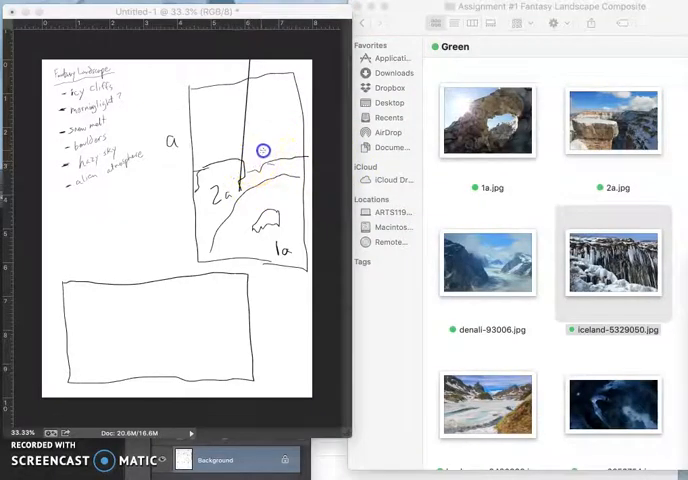
pyautogui.moveTo(284, 136)
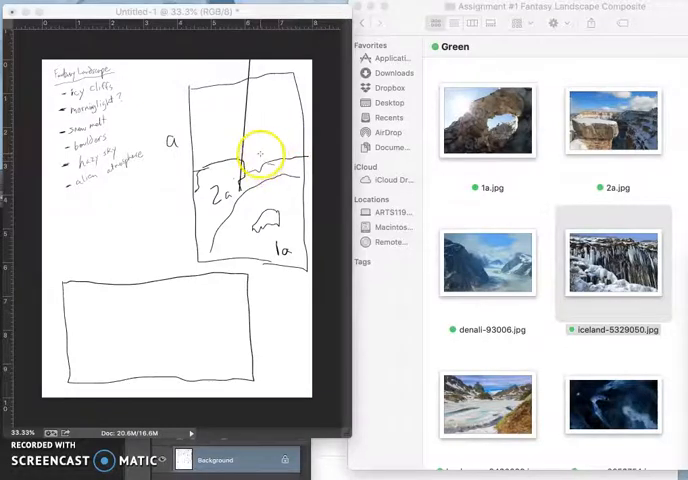
pyautogui.moveTo(256, 156); pyautogui.dragTo(300, 162)
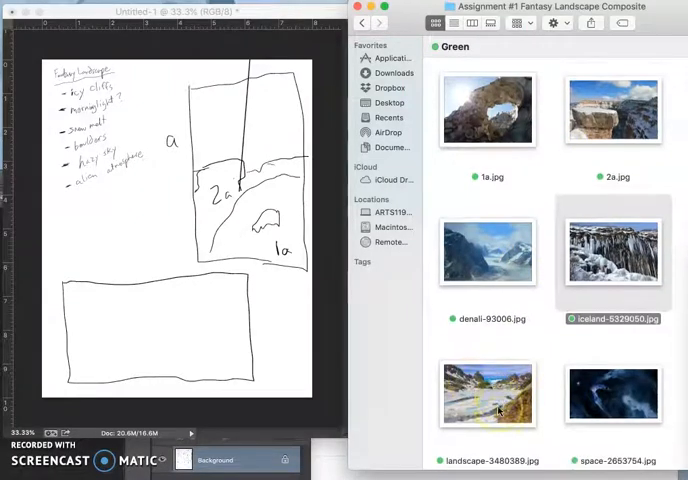
# - Select the next green-tagged photos to rename them 3a.jpg and 4a.jpg
pyautogui.click(488, 392)
pyautogui.write('4a')
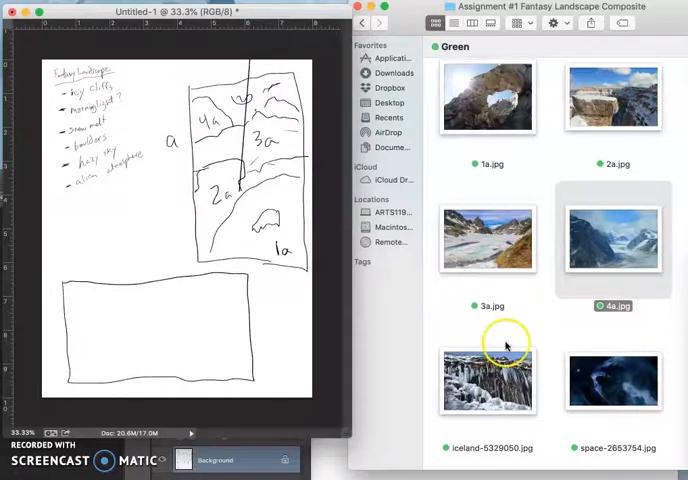
pyautogui.click(612, 380)
pyautogui.write('5a')
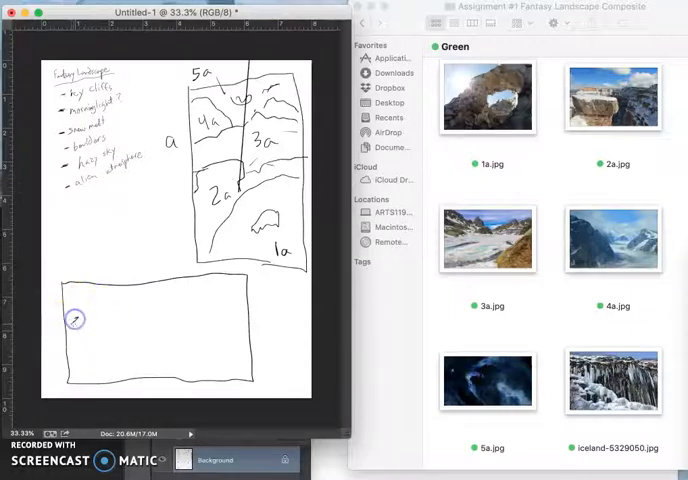
pyautogui.moveTo(76, 318); pyautogui.dragTo(130, 308)
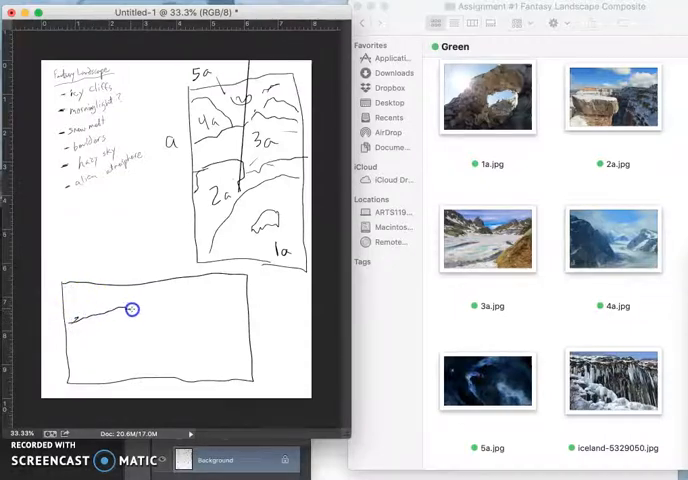
pyautogui.moveTo(130, 308); pyautogui.dragTo(144, 356)
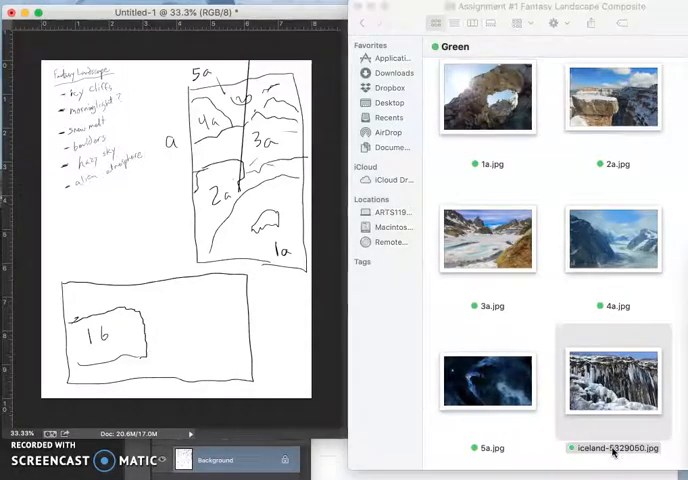
pyautogui.doubleClick(612, 380)
pyautogui.write('1b')
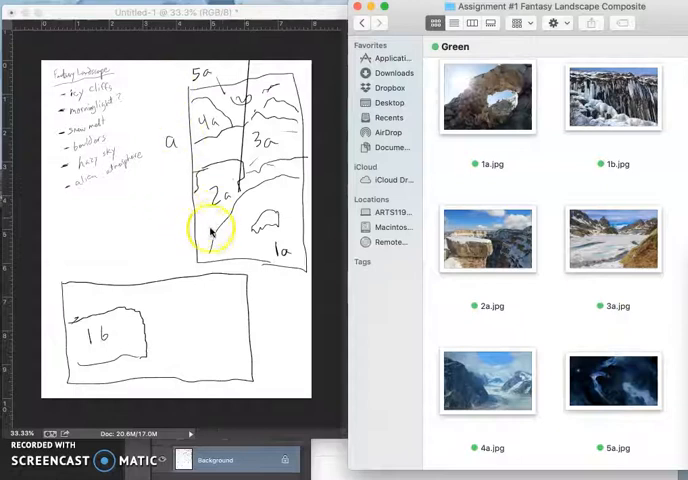
pyautogui.moveTo(226, 280)
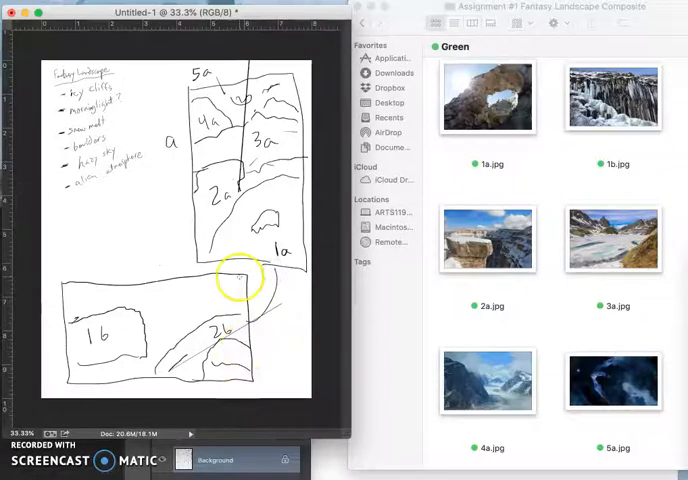
pyautogui.moveTo(352, 292)
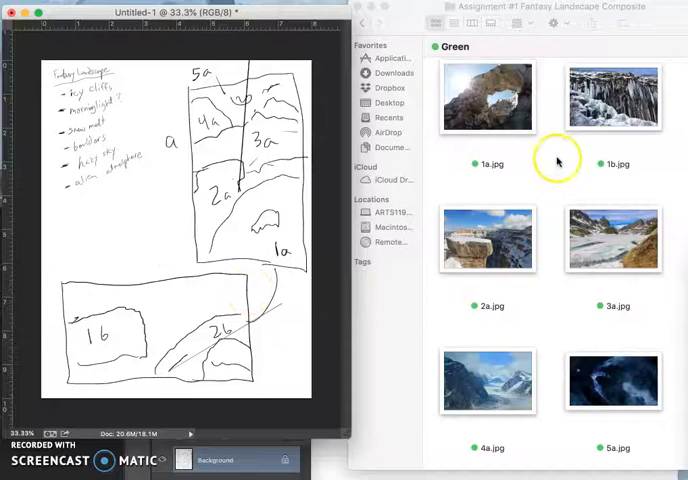
pyautogui.moveTo(616, 242)
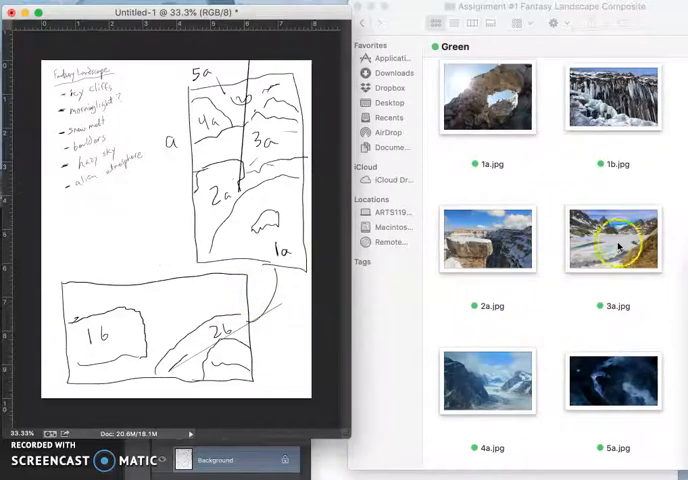